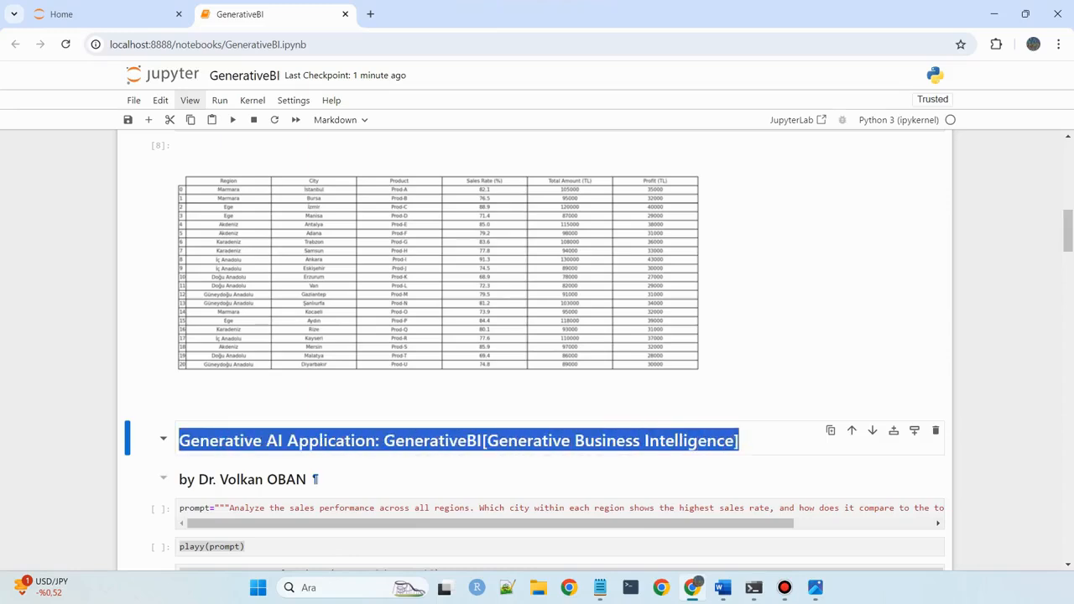
# View the sales table image full-screen, then run the sales prompt and narration cells
pyautogui.click(243, 479)
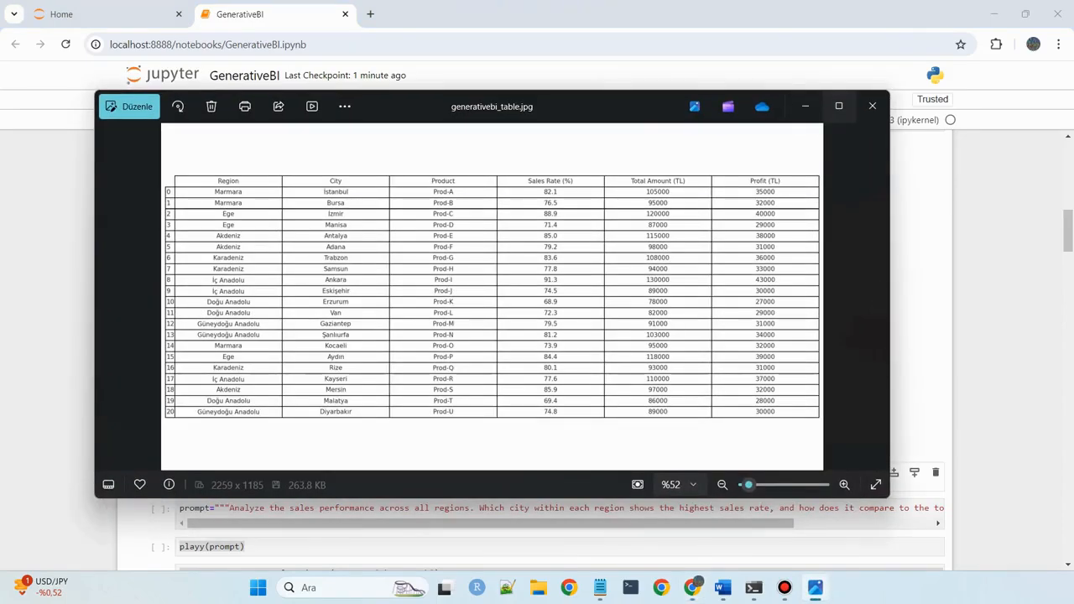
pyautogui.click(839, 105)
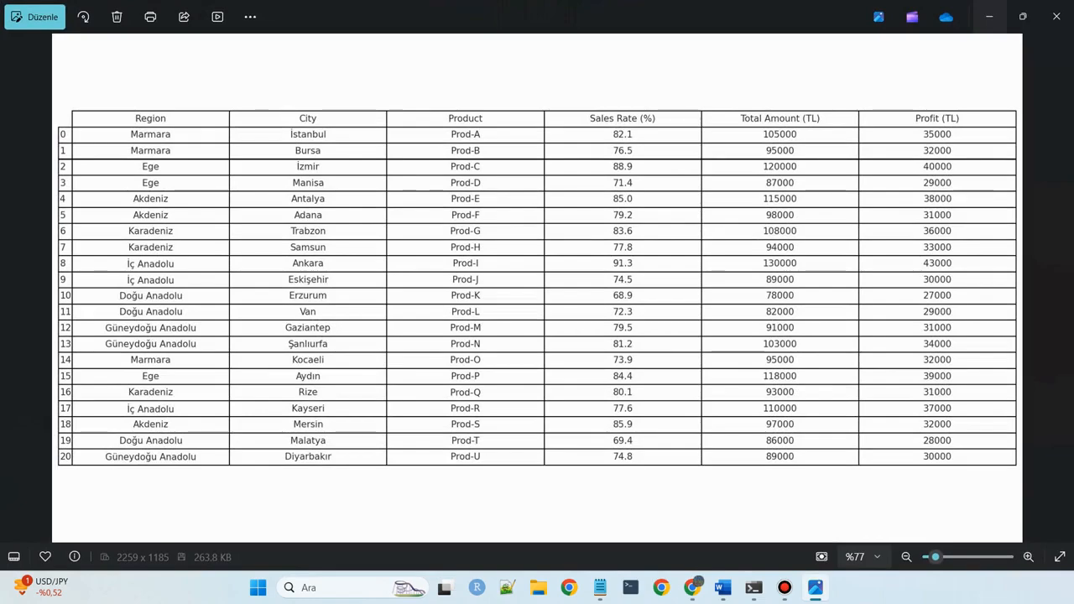
pyautogui.moveTo(1056, 16)
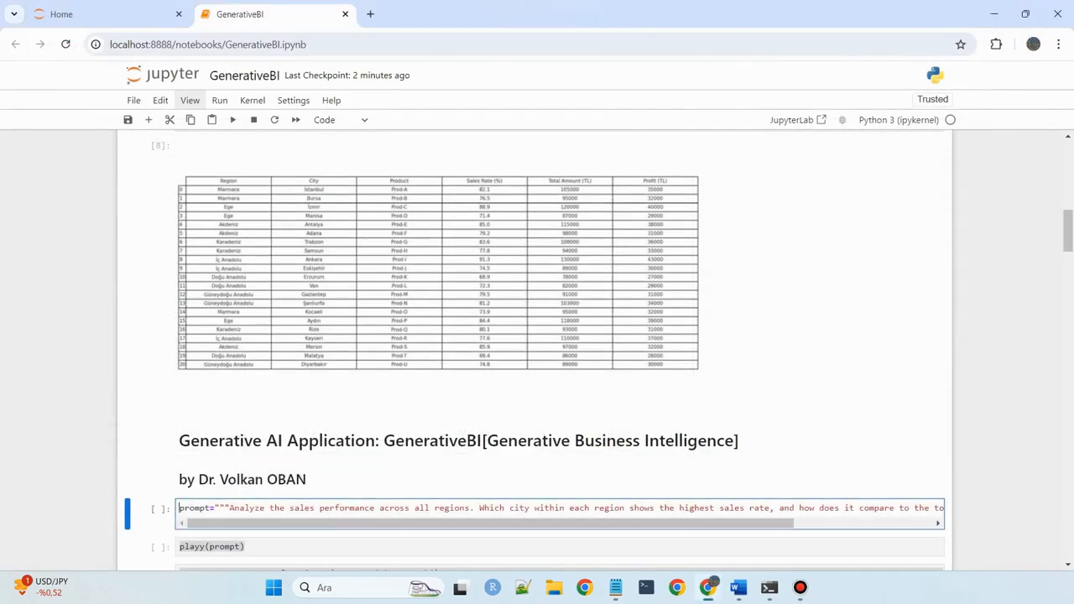
pyautogui.click(233, 119)
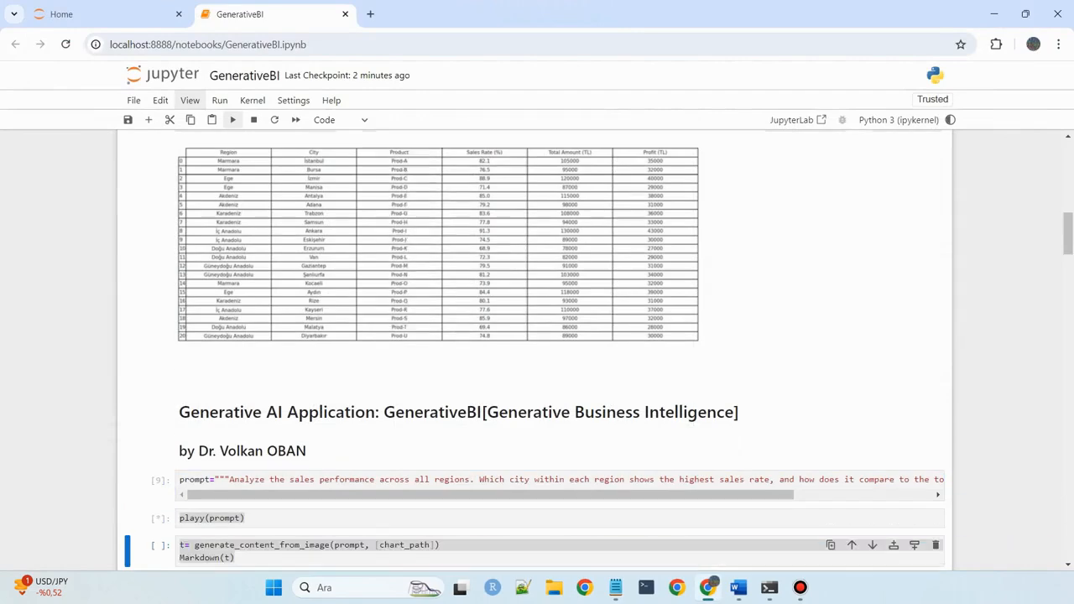
pyautogui.click(233, 119)
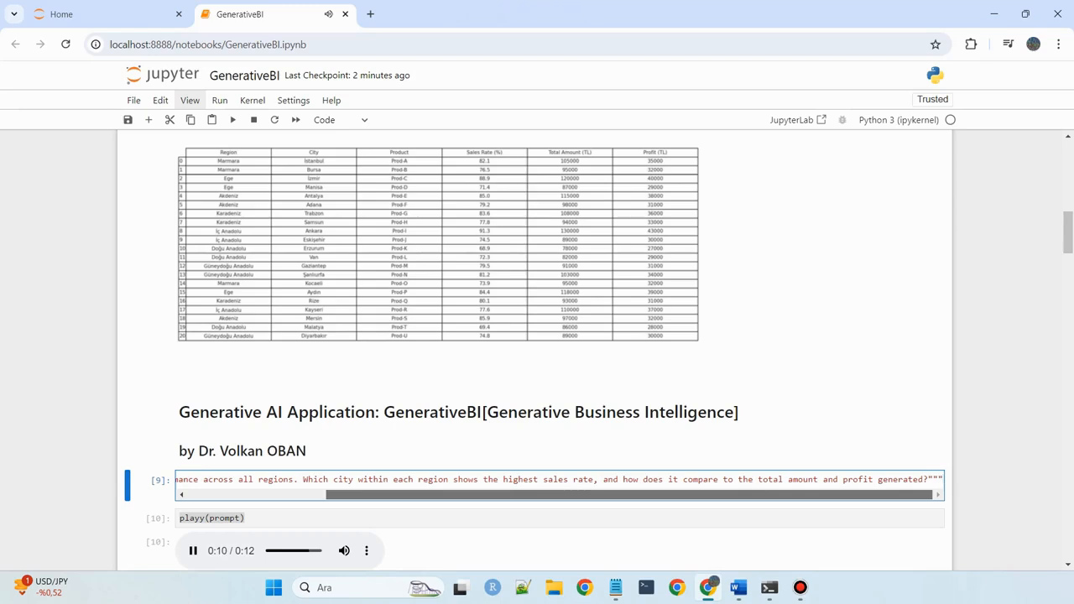
pyautogui.scroll(-3)
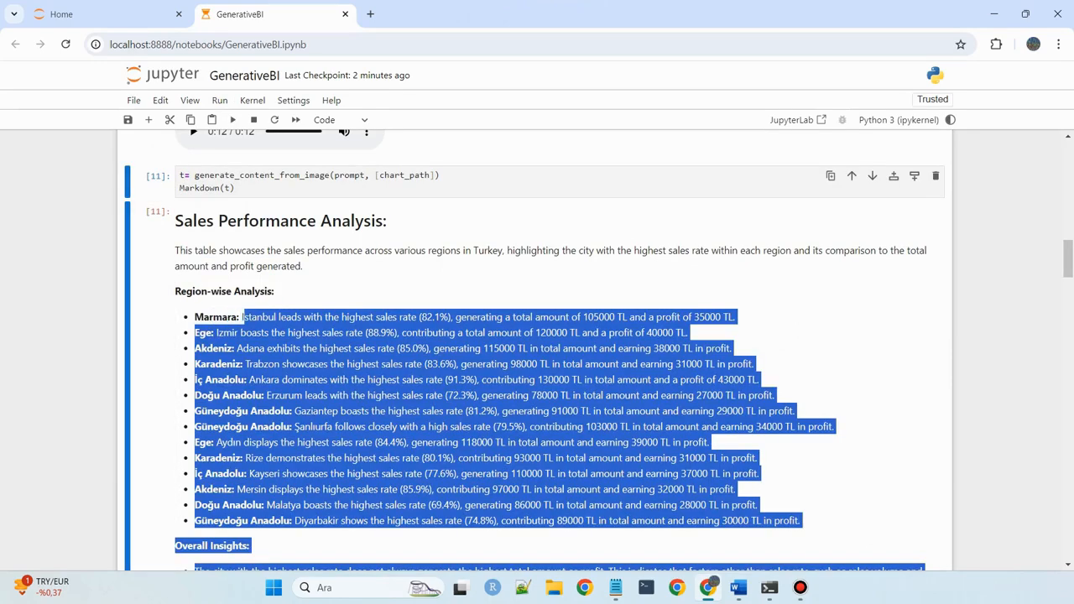
# Review the Sales Performance Analysis output and select its text
pyautogui.scroll(3)
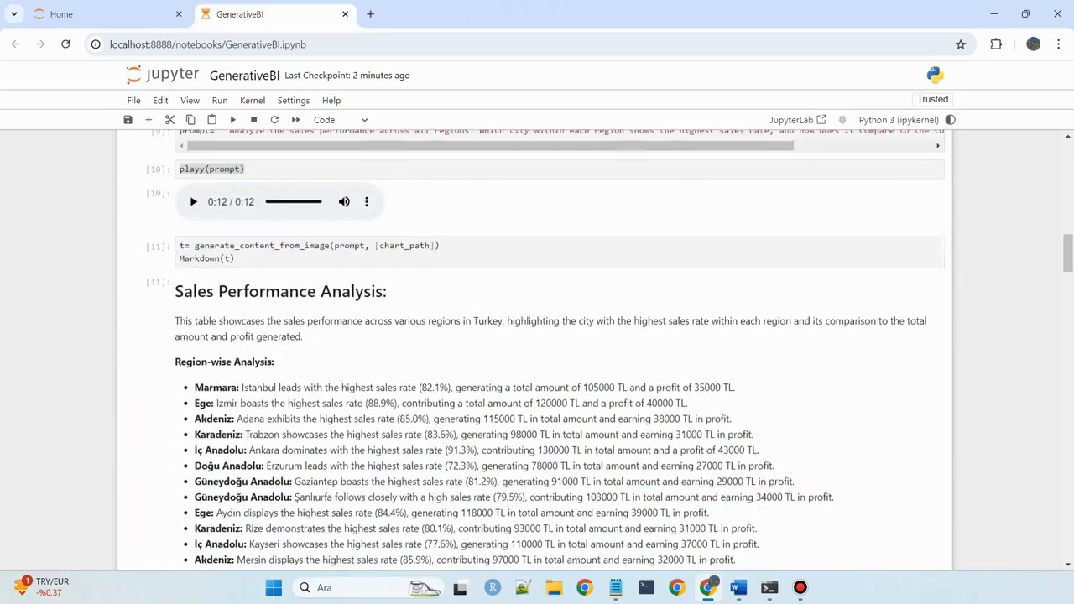
pyautogui.scroll(-3)
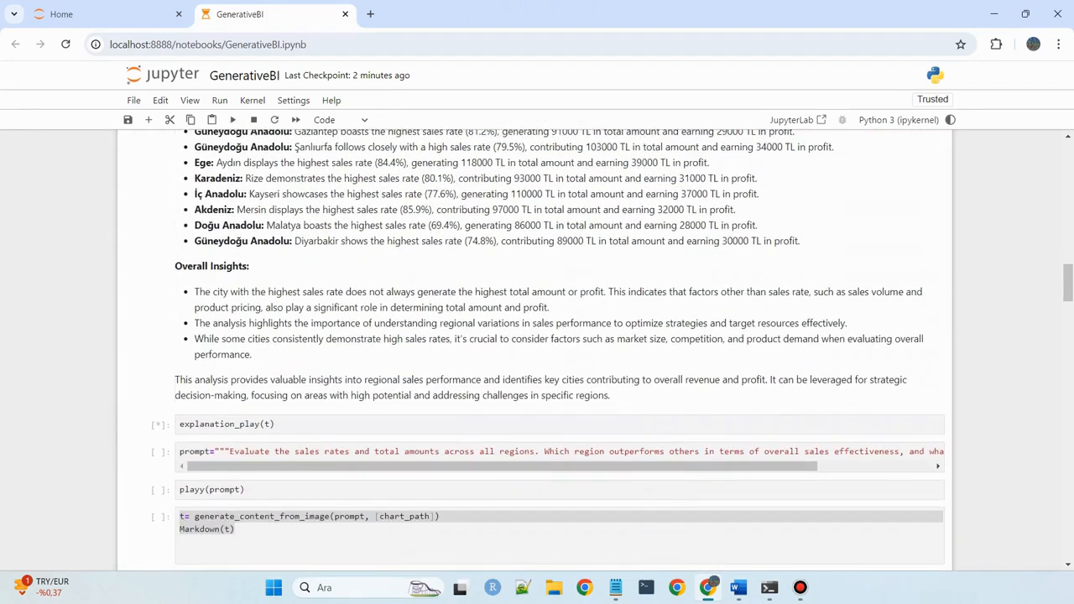
pyautogui.doubleClick(211, 266)
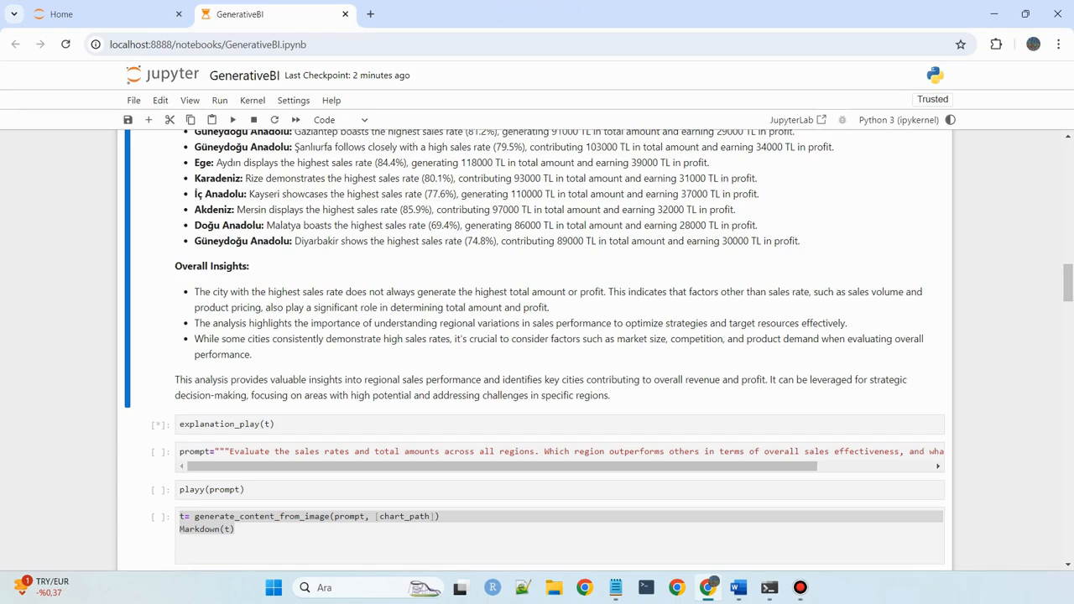
pyautogui.scroll(3)
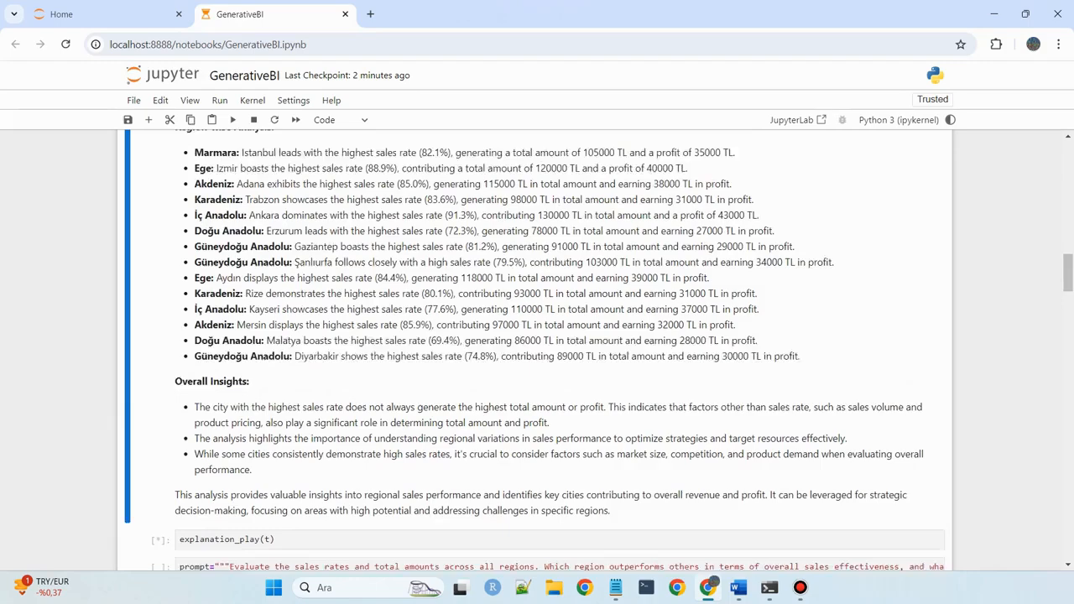
pyautogui.scroll(-3)
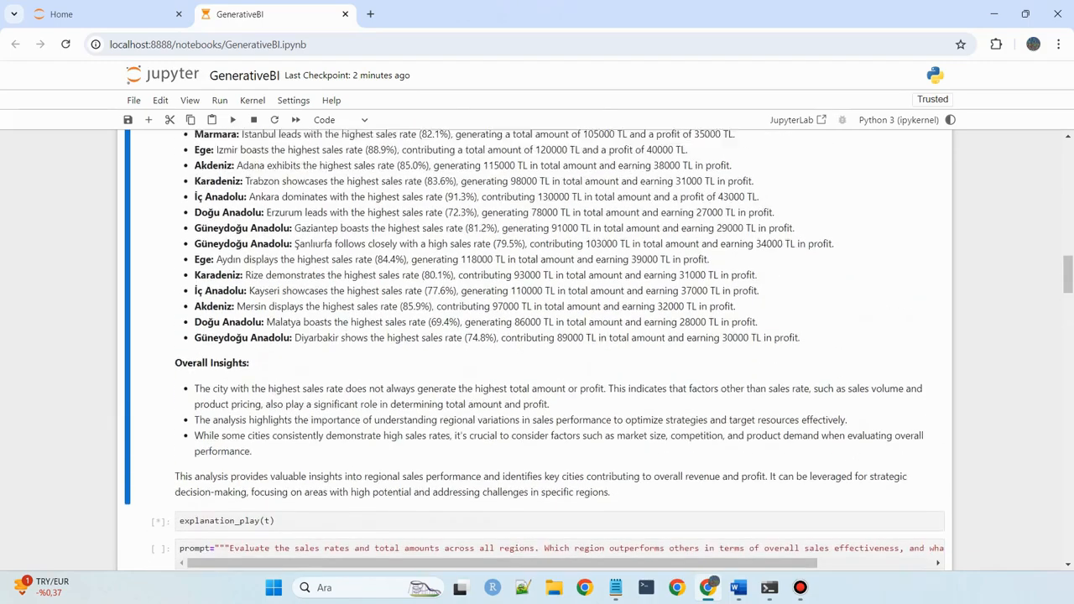
pyautogui.scroll(3)
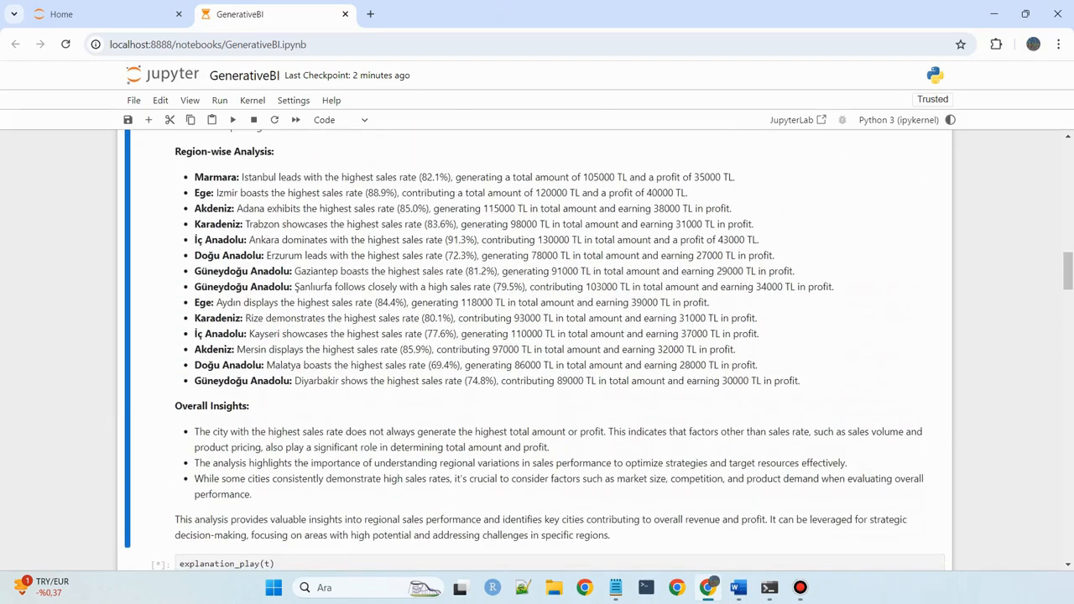
# Run explanation_play(t) for the narration, marking 'highest sales rate' in the summary
pyautogui.click(233, 119)
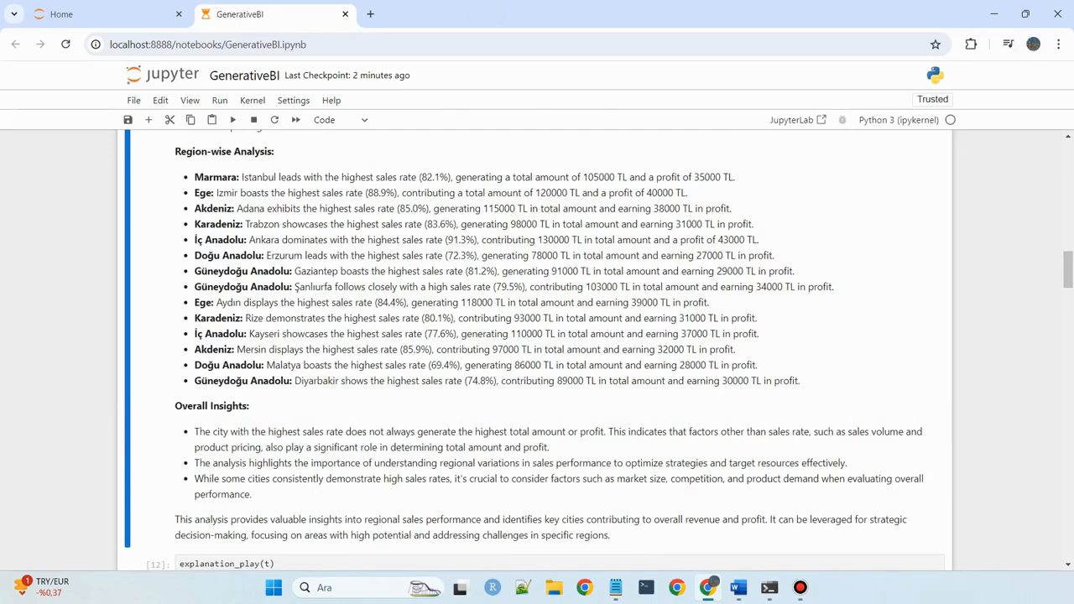
pyautogui.scroll(3)
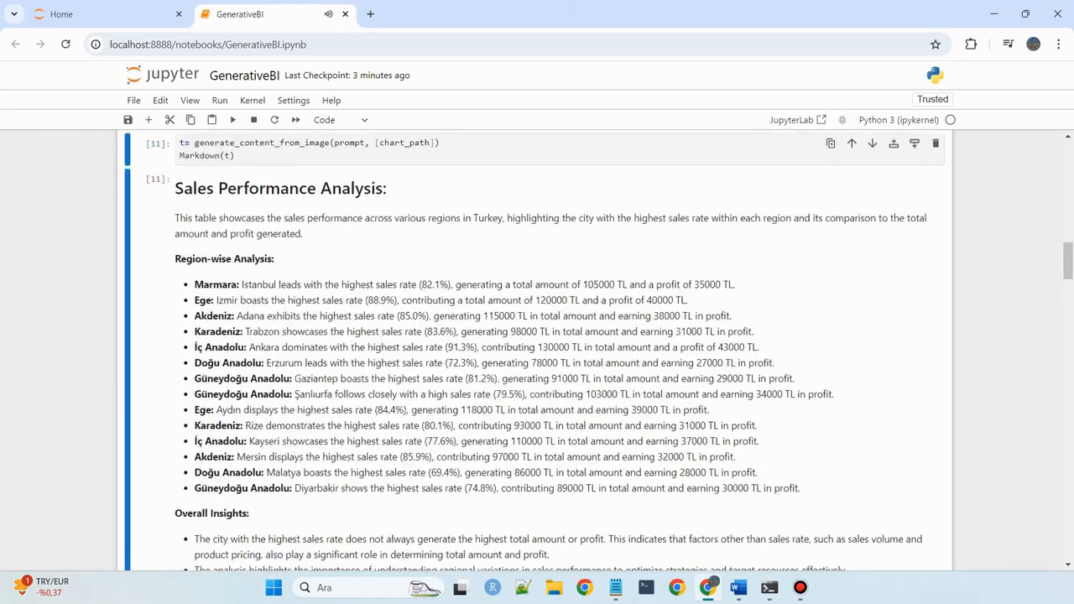
pyautogui.scroll(3)
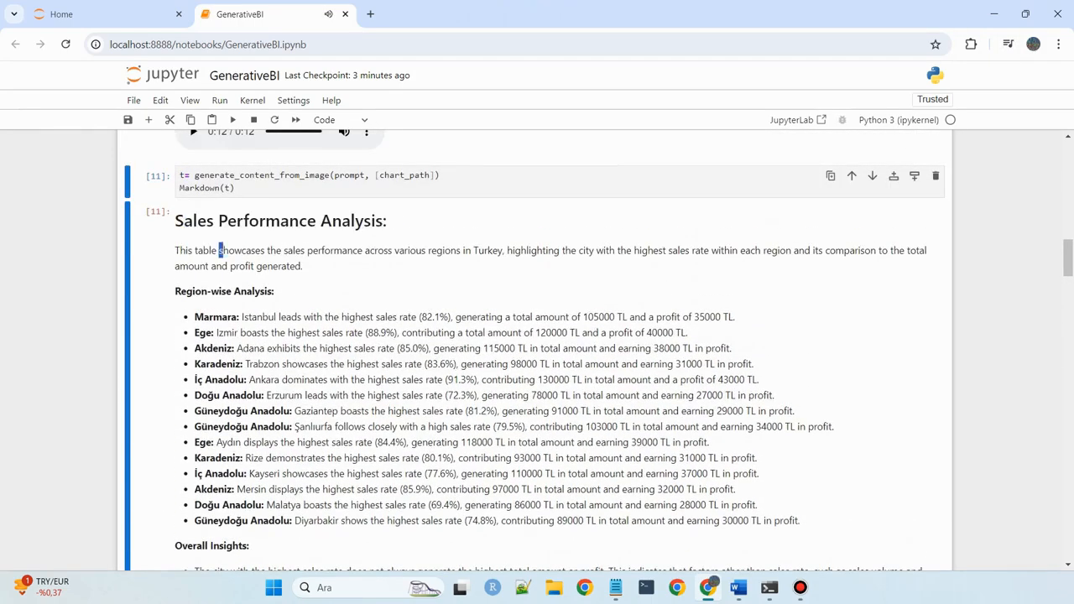
pyautogui.moveTo(218, 250); pyautogui.dragTo(303, 266)
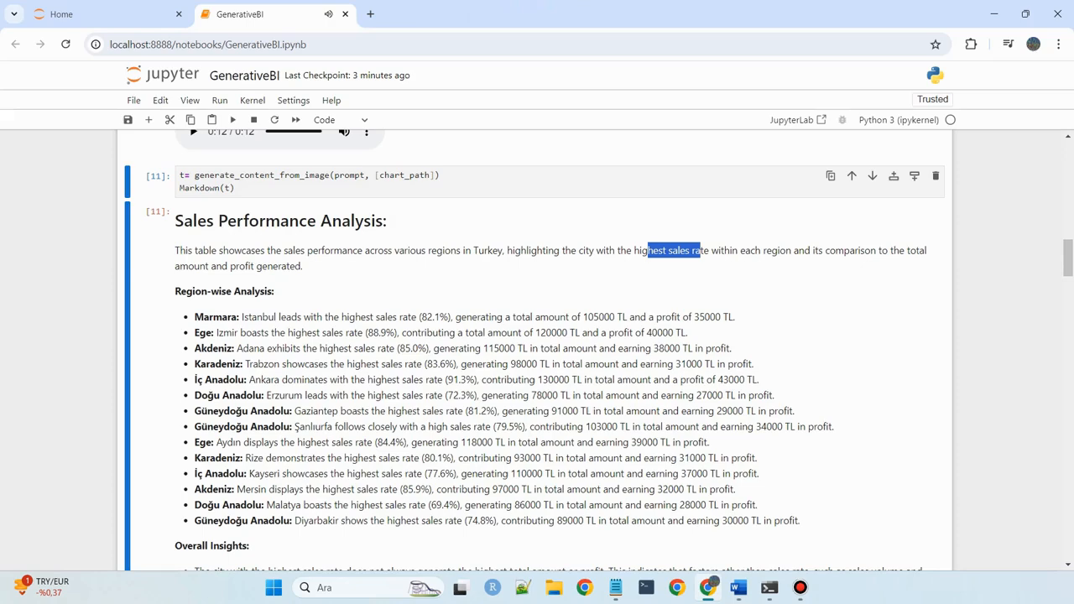
pyautogui.scroll(3)
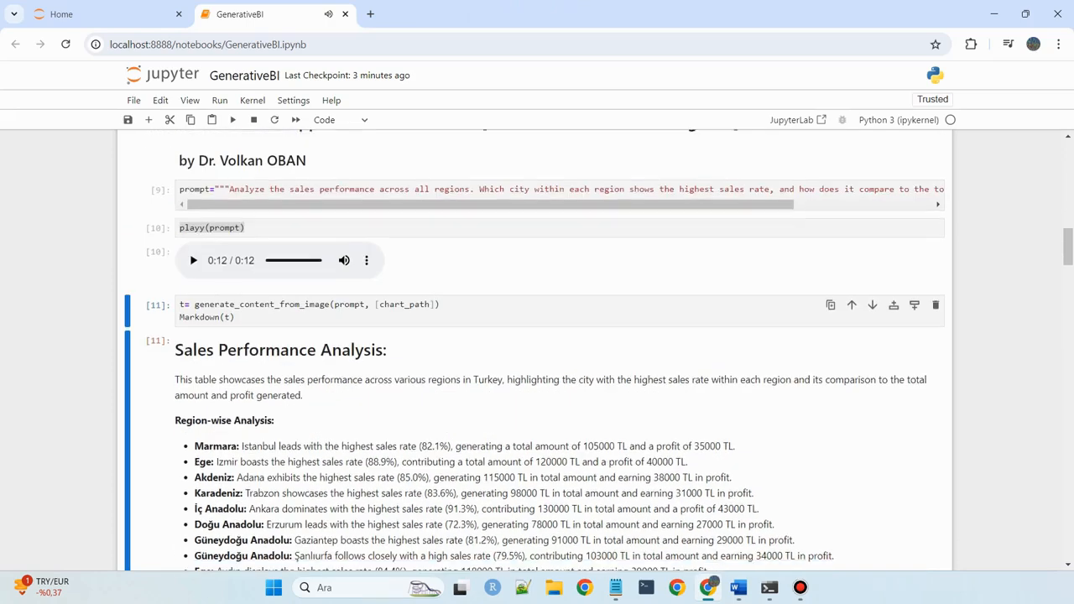
pyautogui.scroll(3)
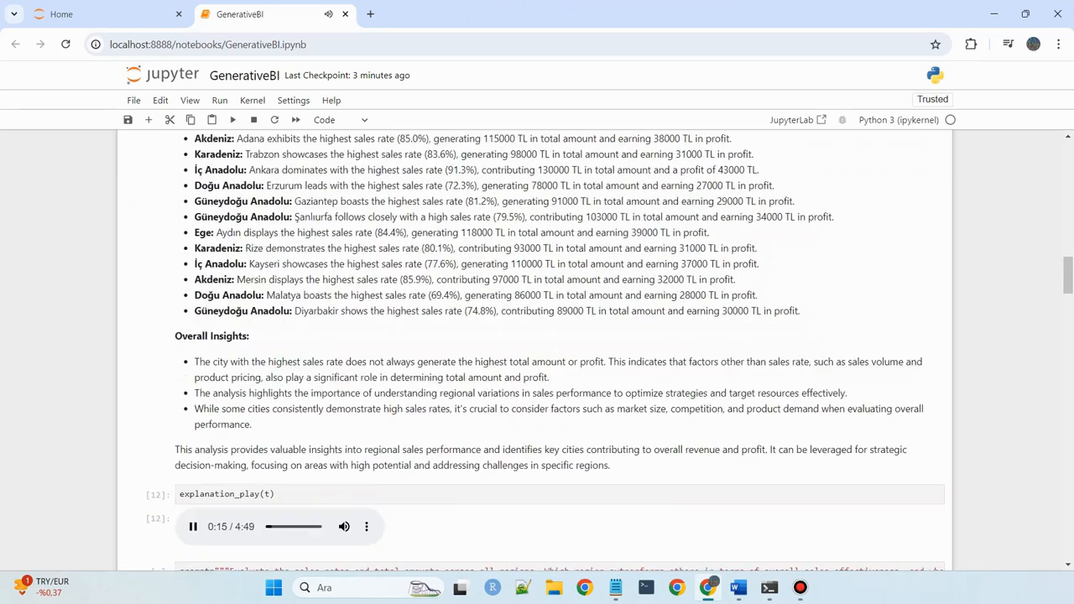
pyautogui.scroll(-3)
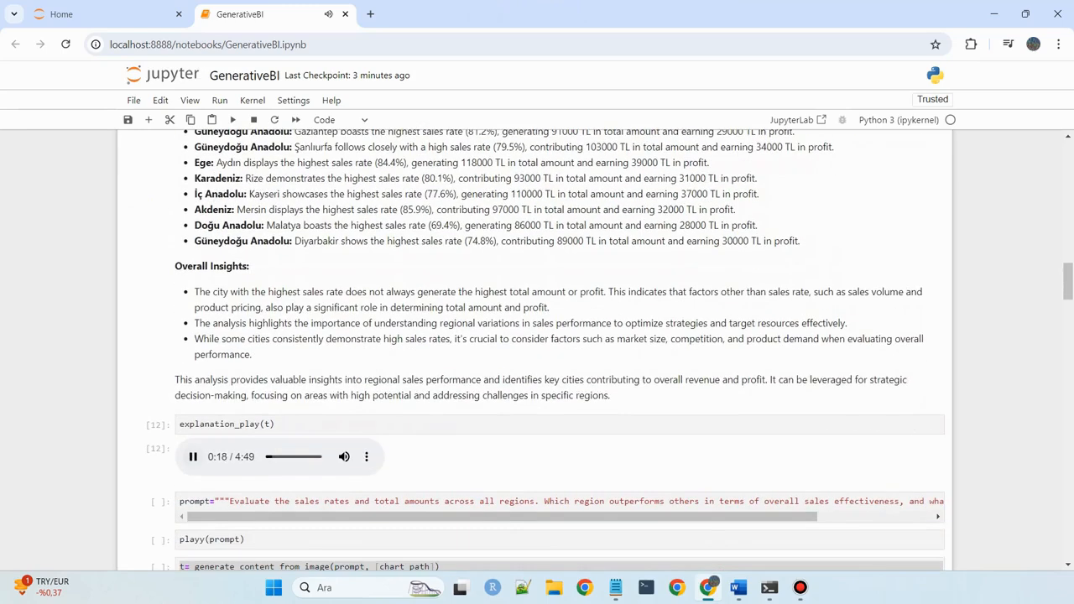
# Run the regional effectiveness prompt, yielding İç Anadolu as the top region
pyautogui.click(192, 457)
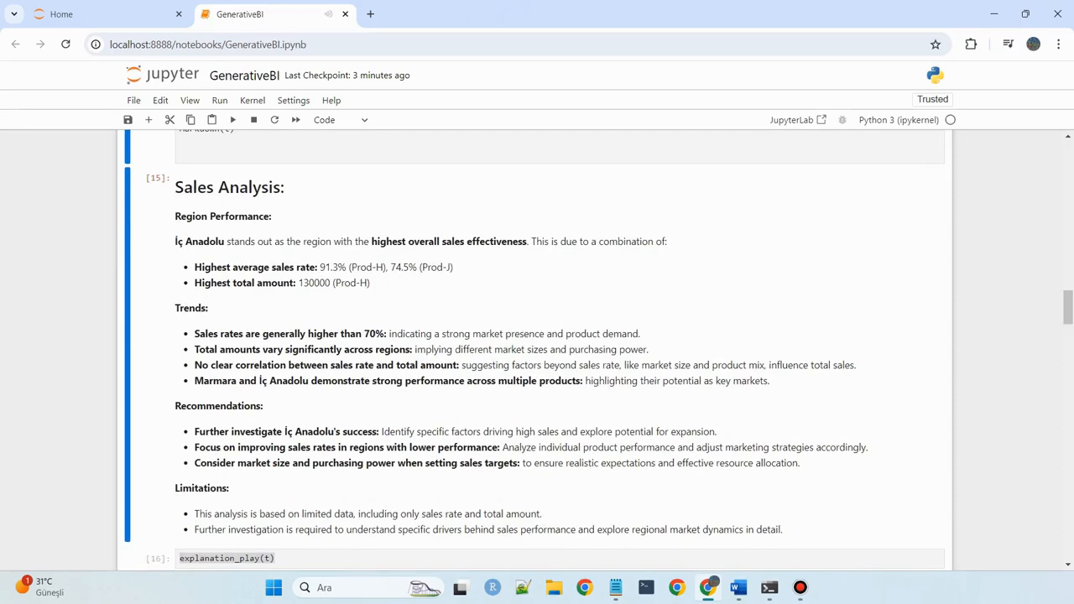
# Run the highest/lowest city sales prompt and its narration, starting the Gemini analysis
pyautogui.scroll(3)
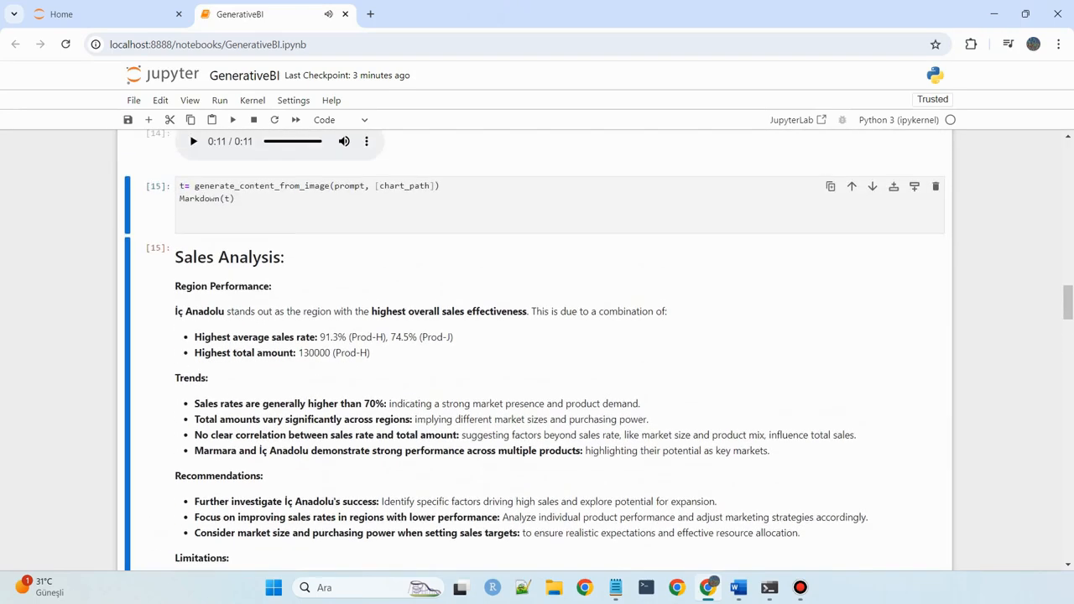
pyautogui.doubleClick(223, 287)
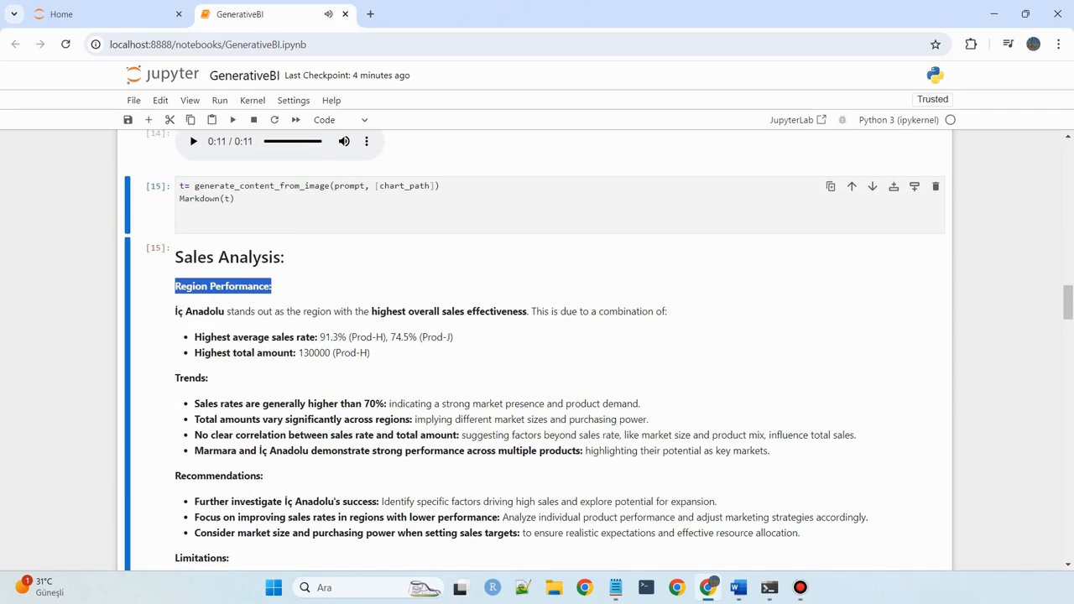
pyautogui.scroll(-3)
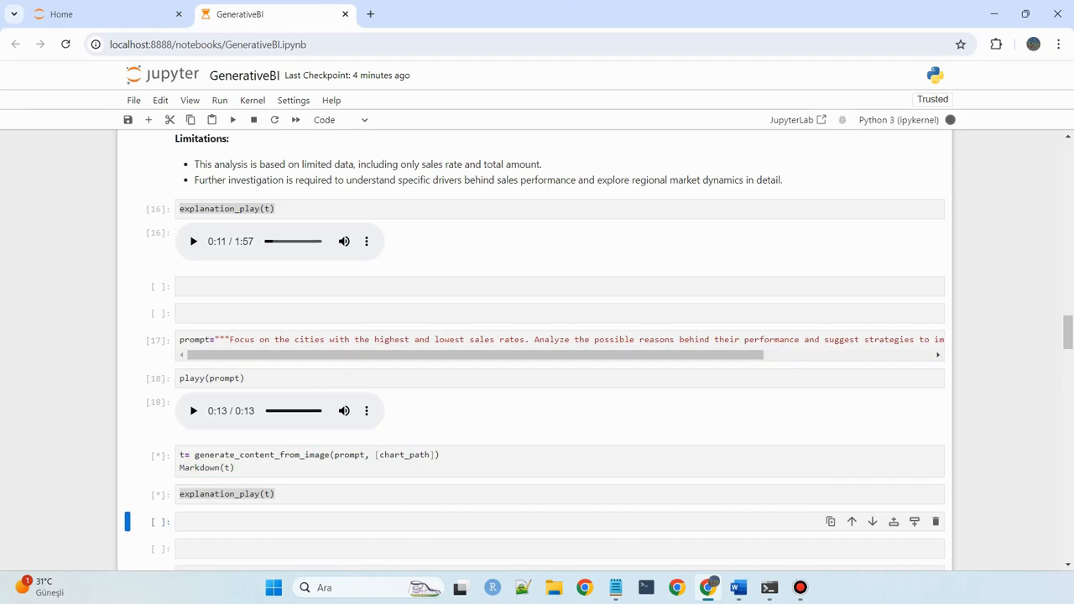
# Read the city analysis naming Istanbul highest and Van lowest, with improvement strategies
pyautogui.scroll(-3)
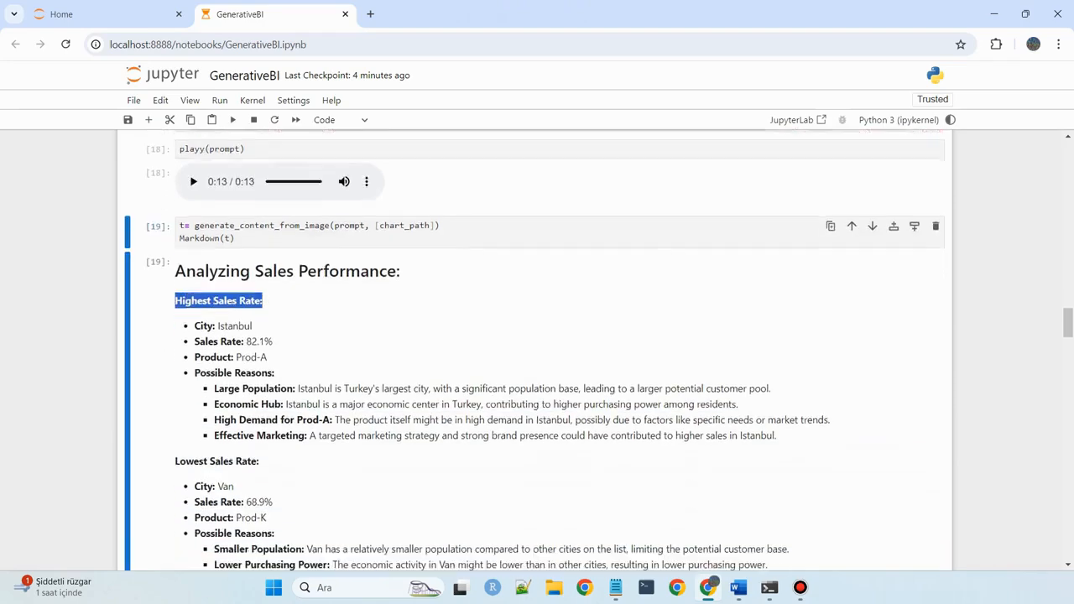
pyautogui.scroll(-3)
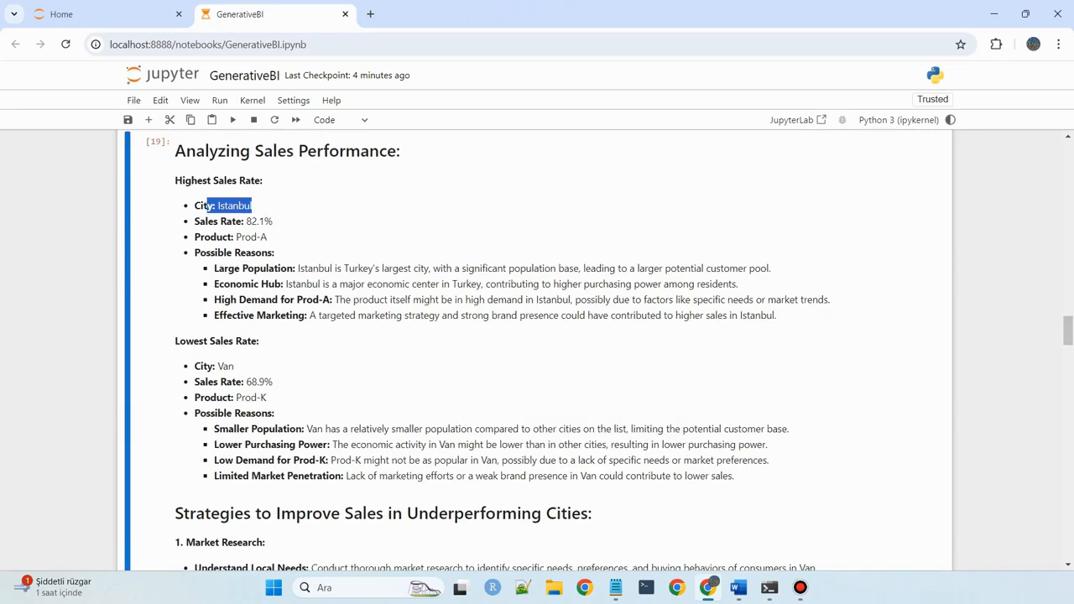
pyautogui.scroll(-3)
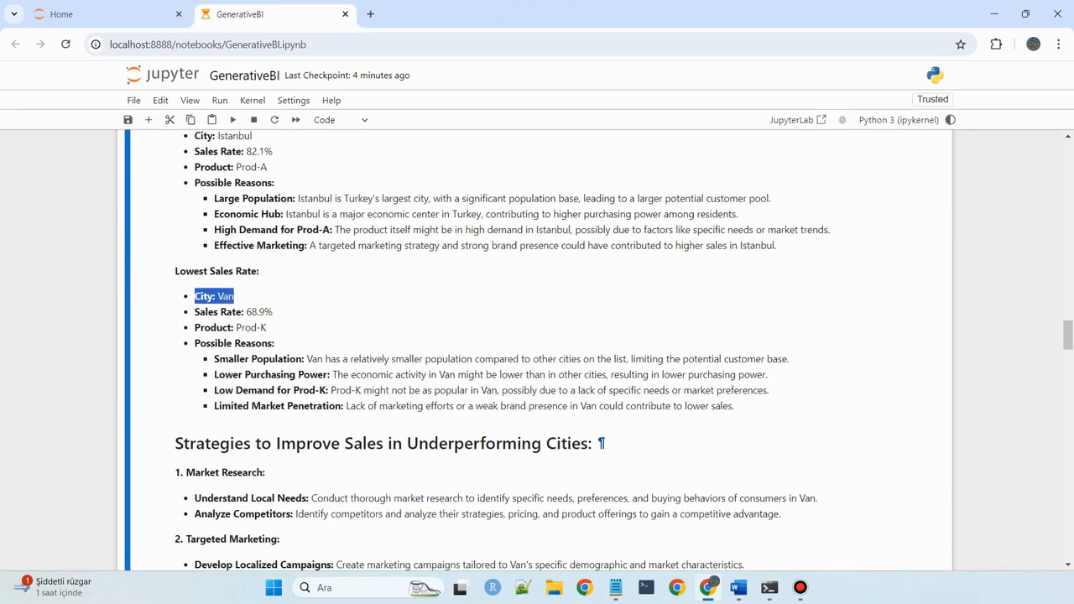
pyautogui.scroll(-3)
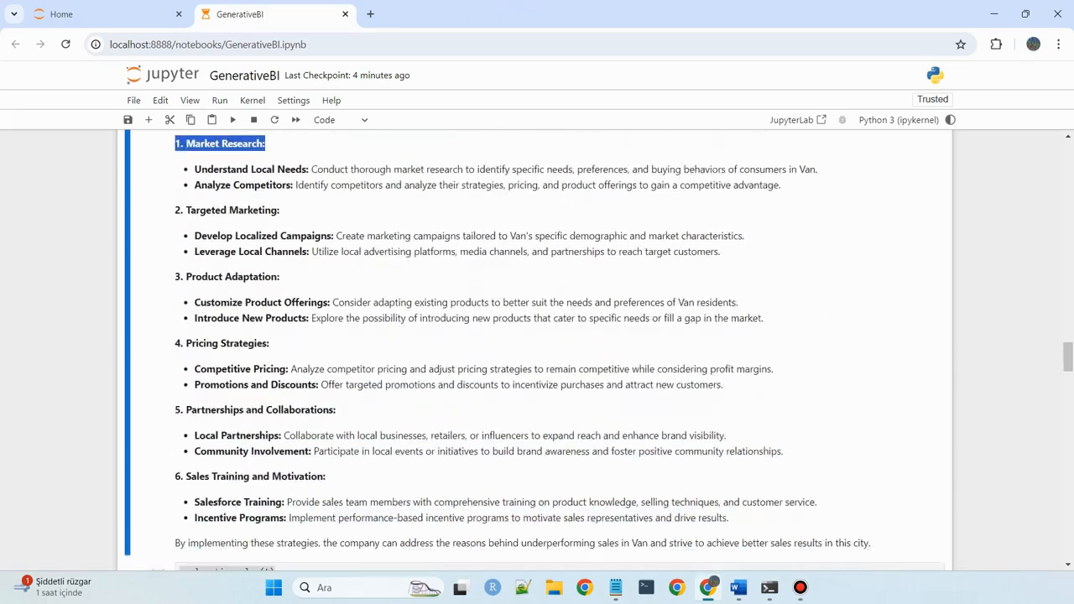
pyautogui.scroll(-3)
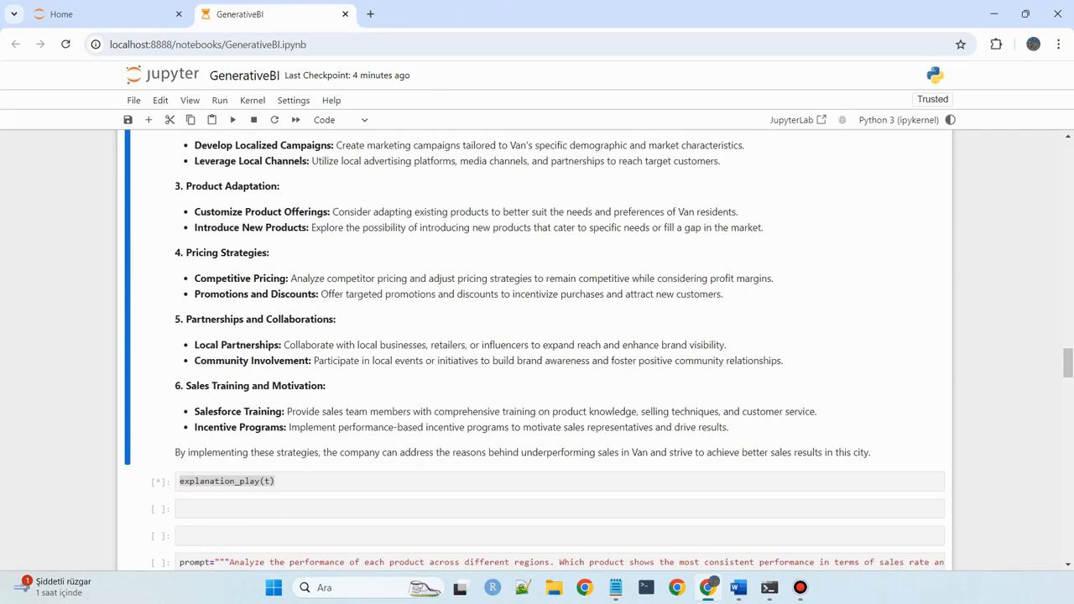
pyautogui.scroll(3)
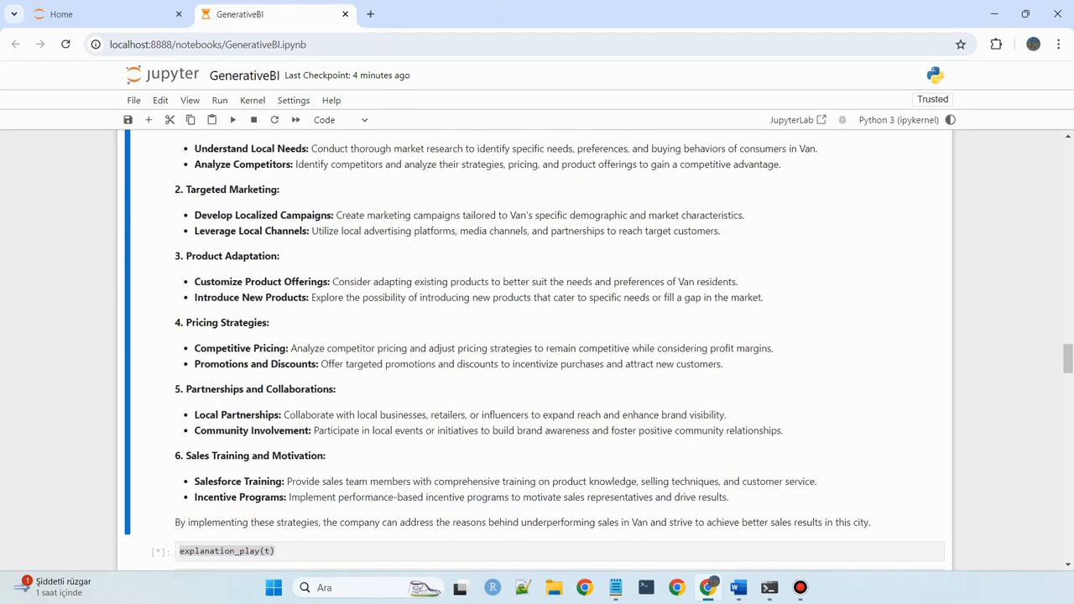
pyautogui.scroll(3)
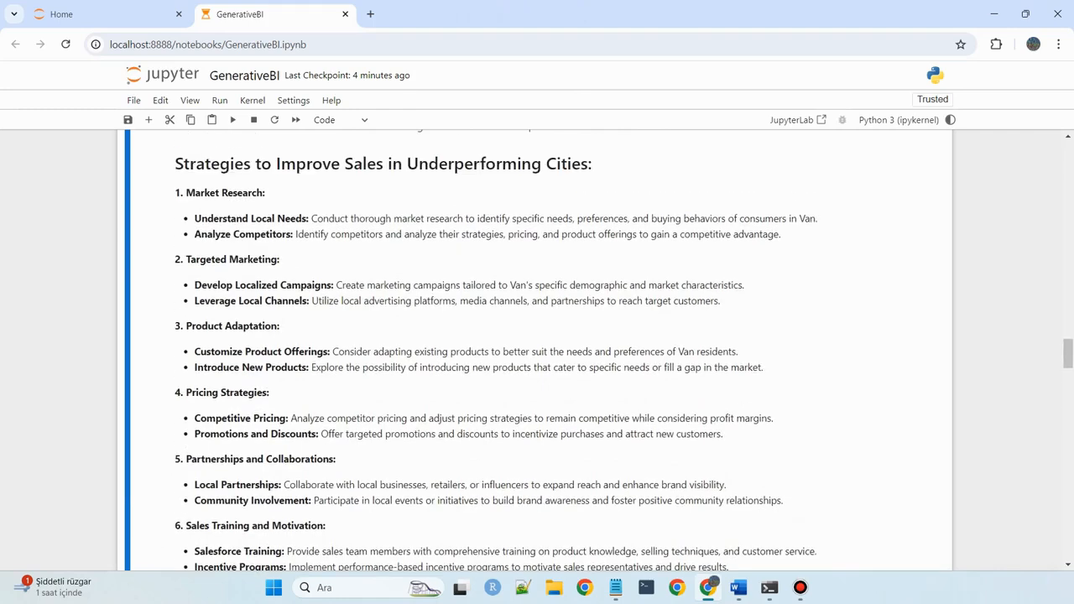
pyautogui.scroll(3)
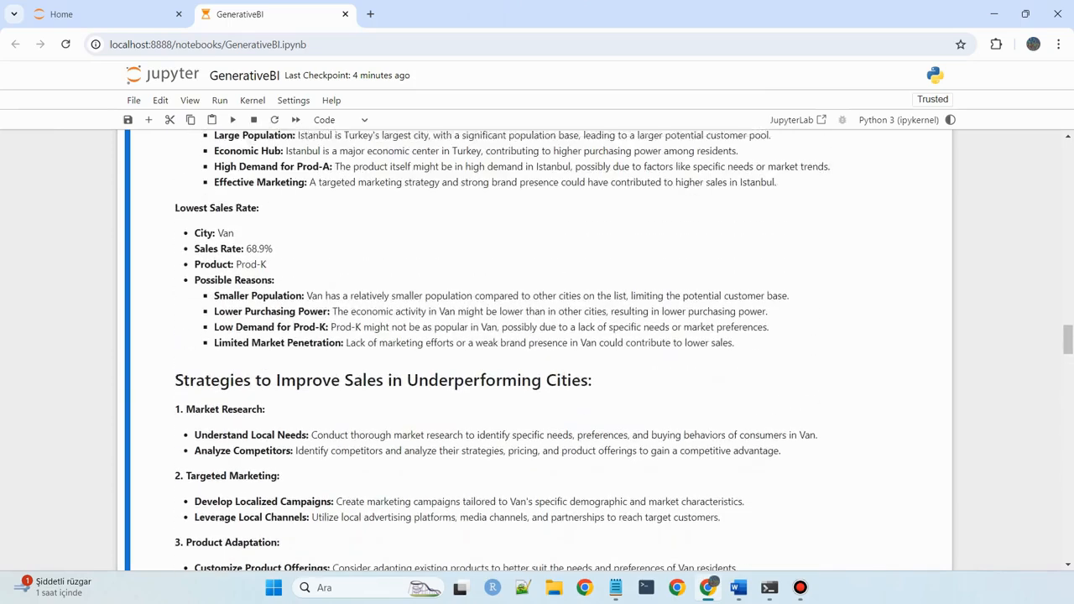
pyautogui.scroll(3)
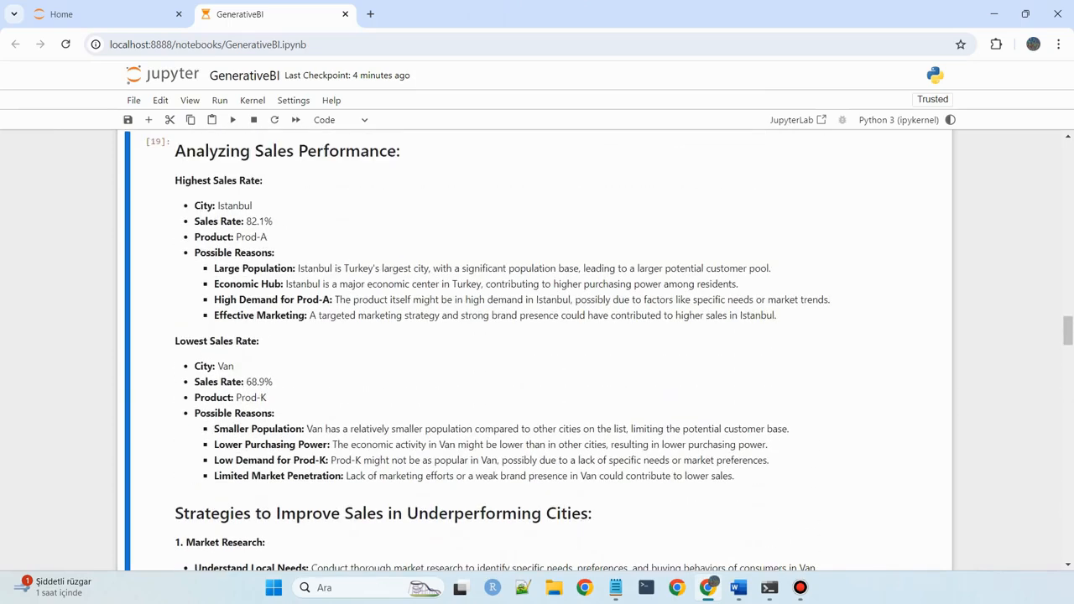
pyautogui.moveTo(344, 269); pyautogui.dragTo(689, 269)
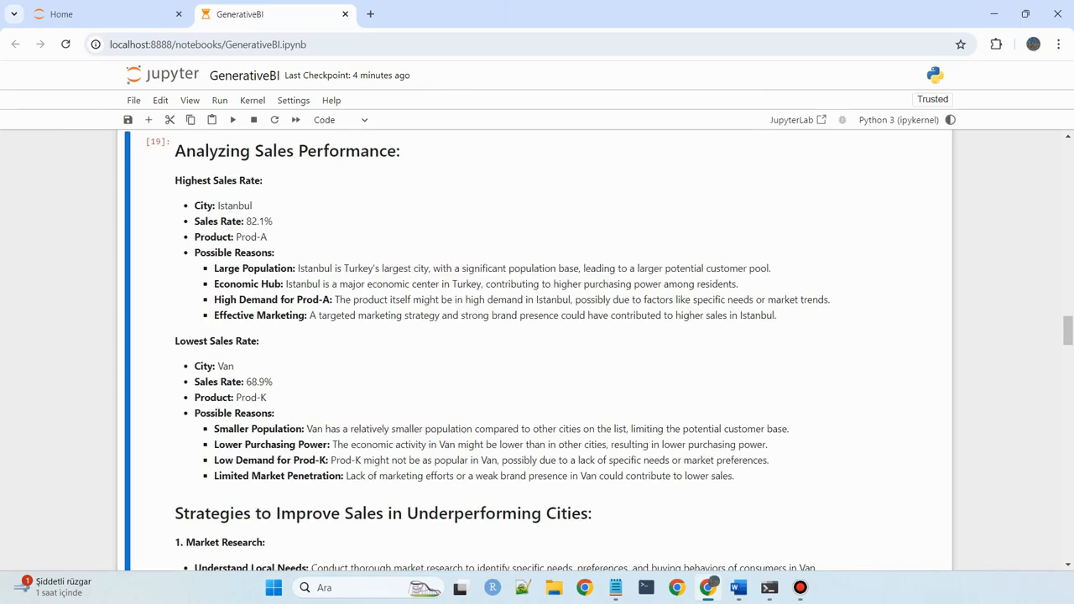
pyautogui.scroll(-3)
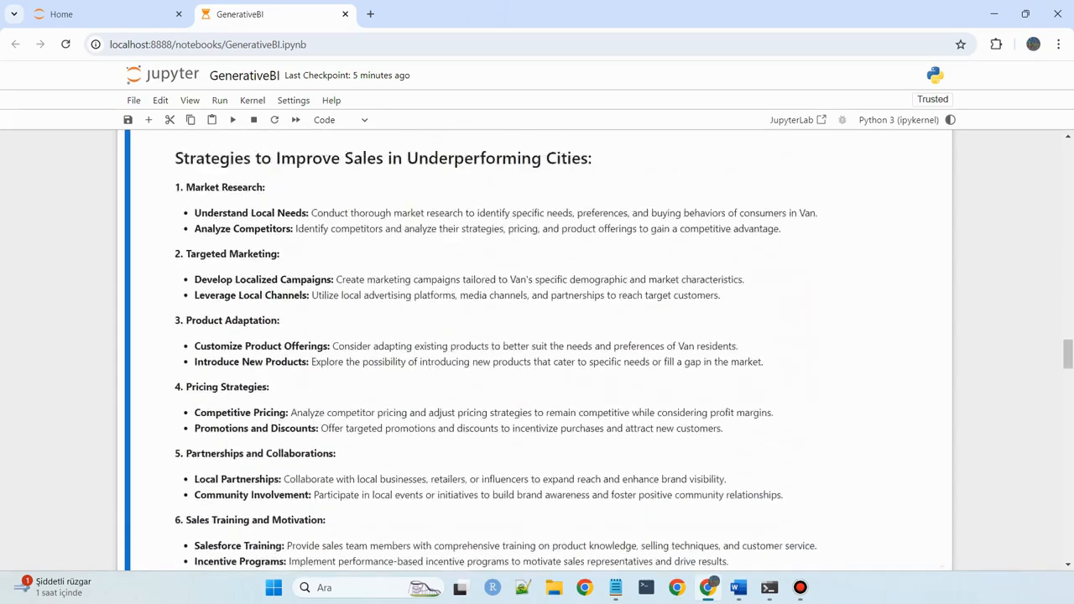
pyautogui.scroll(-3)
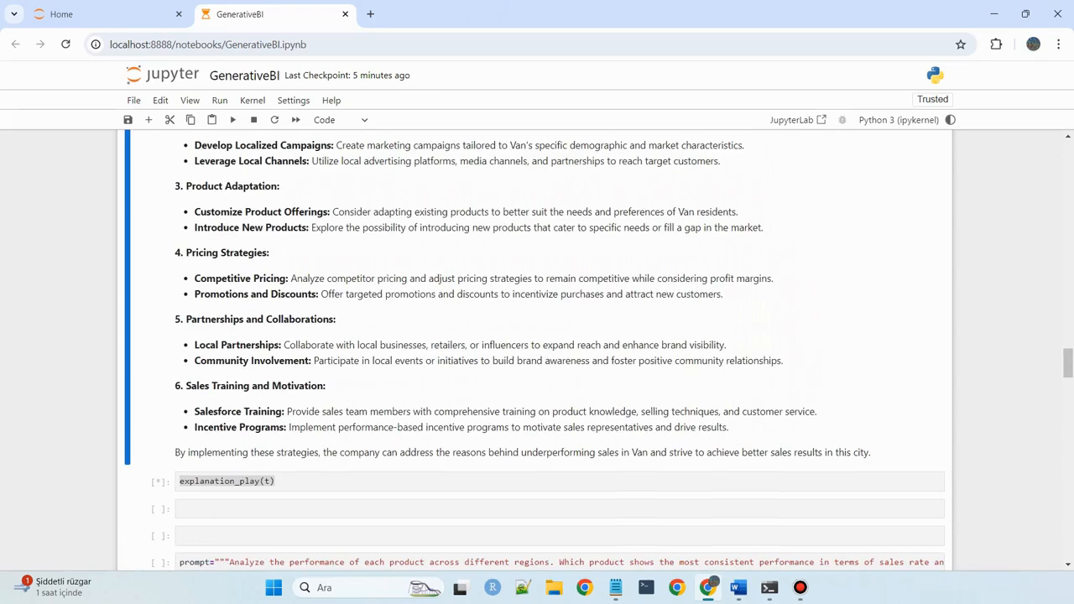
# Play the city analysis narration while scrolling through the output
pyautogui.click(232, 119)
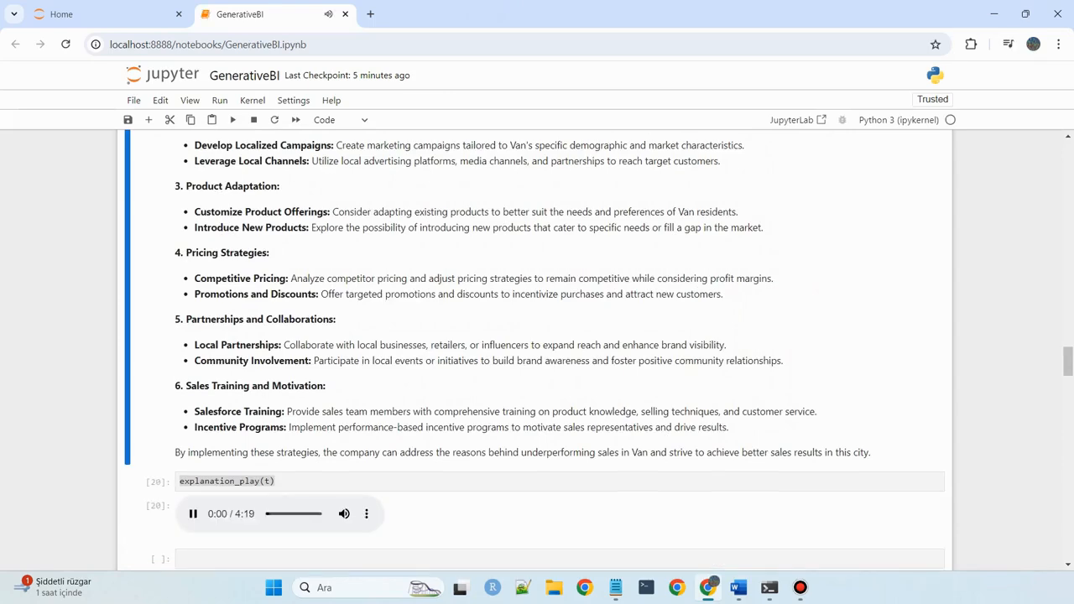
pyautogui.scroll(3)
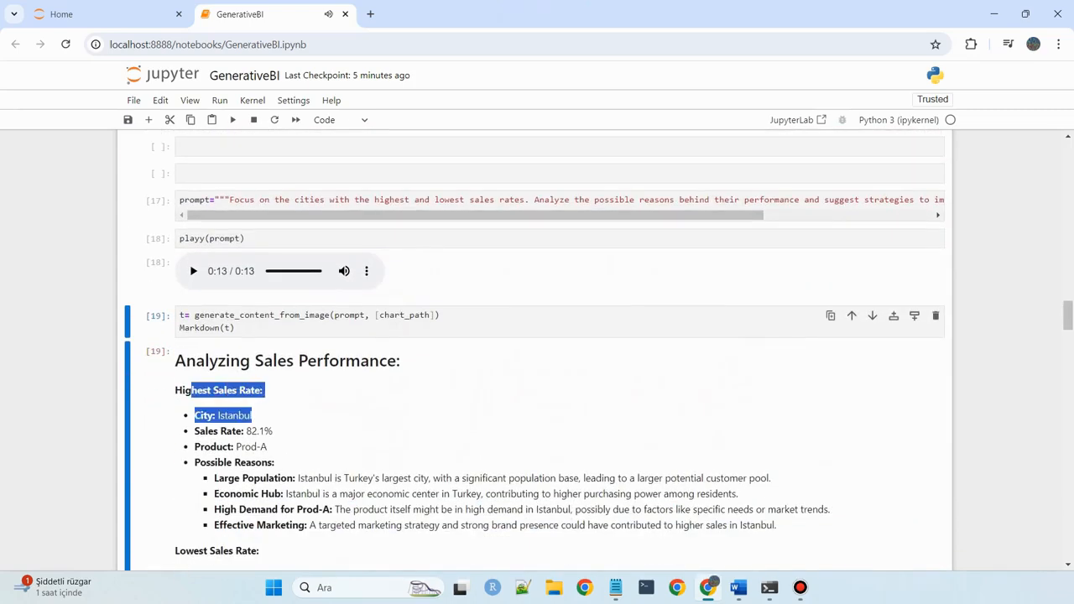
pyautogui.scroll(-3)
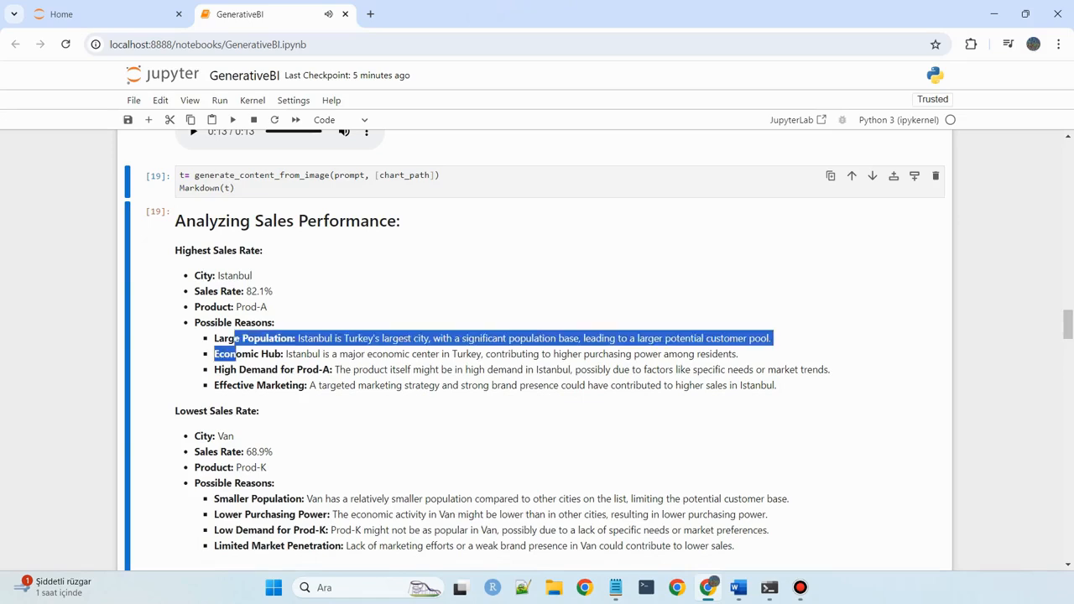
pyautogui.scroll(-3)
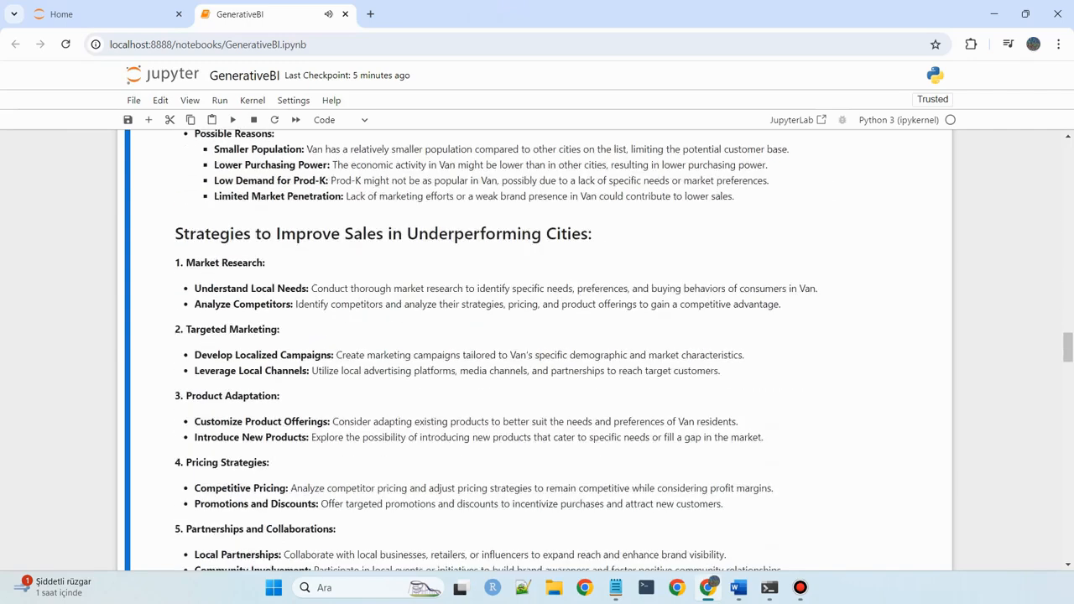
pyautogui.scroll(-3)
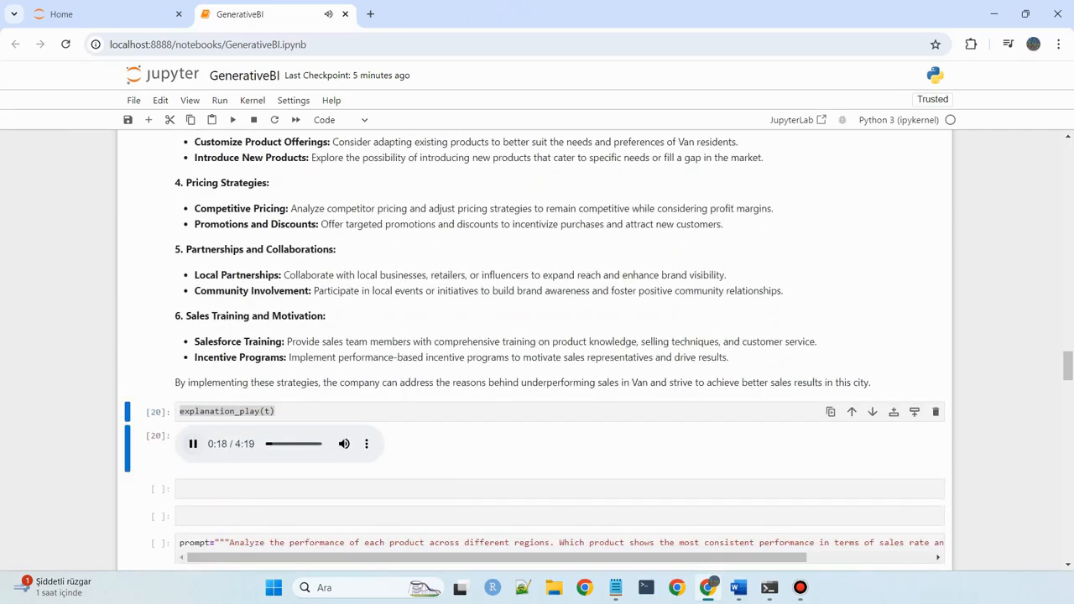
pyautogui.scroll(-3)
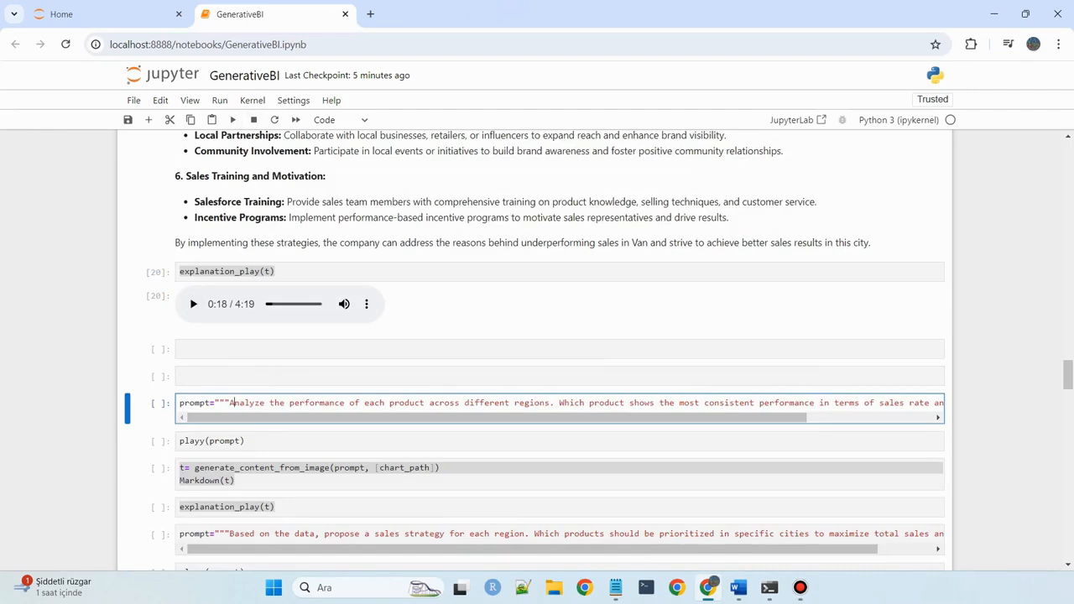
# Run the product consistency prompt and highlight the lines naming Product-H most consistent
pyautogui.click(232, 119)
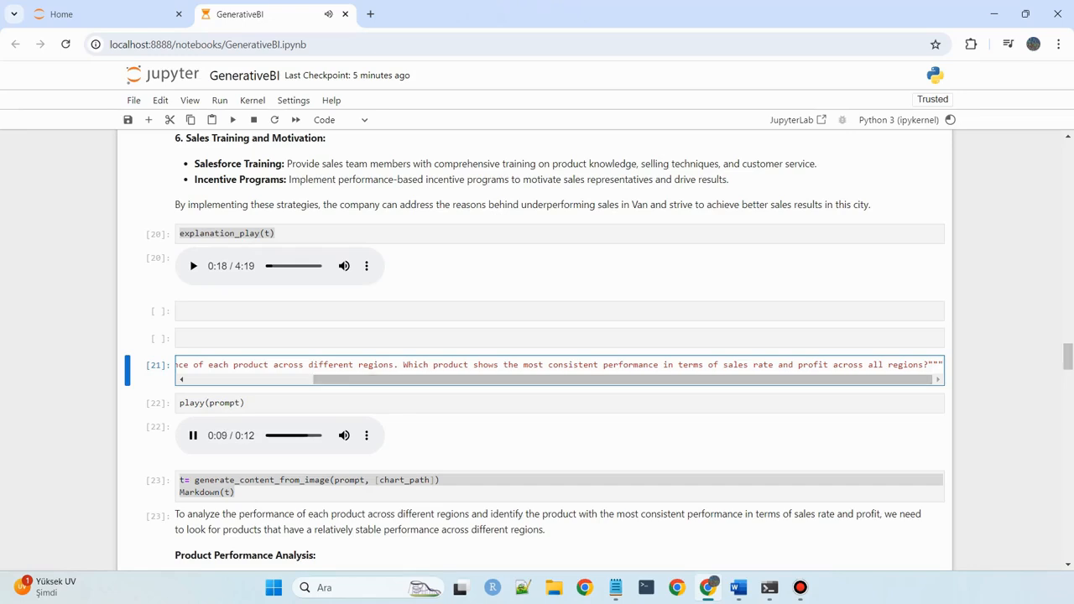
pyautogui.scroll(-3)
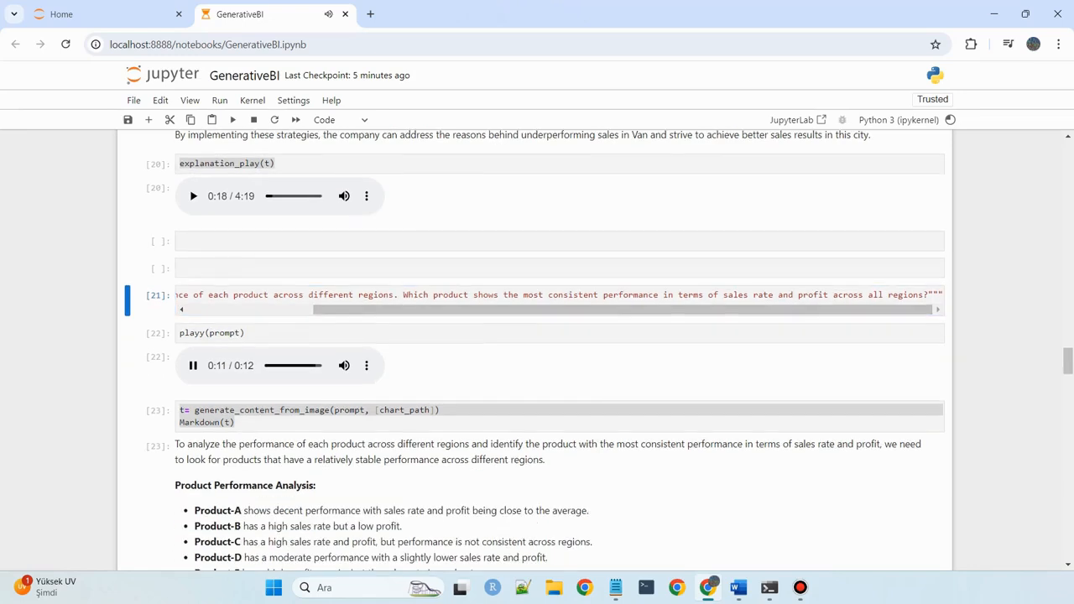
pyautogui.scroll(-3)
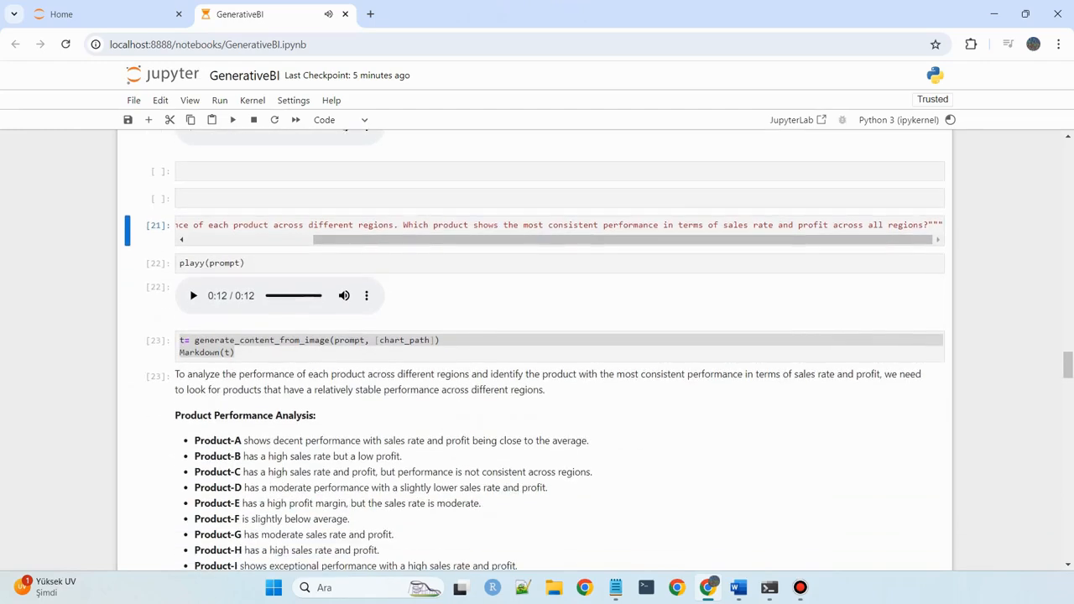
pyautogui.moveTo(186, 415); pyautogui.dragTo(332, 441)
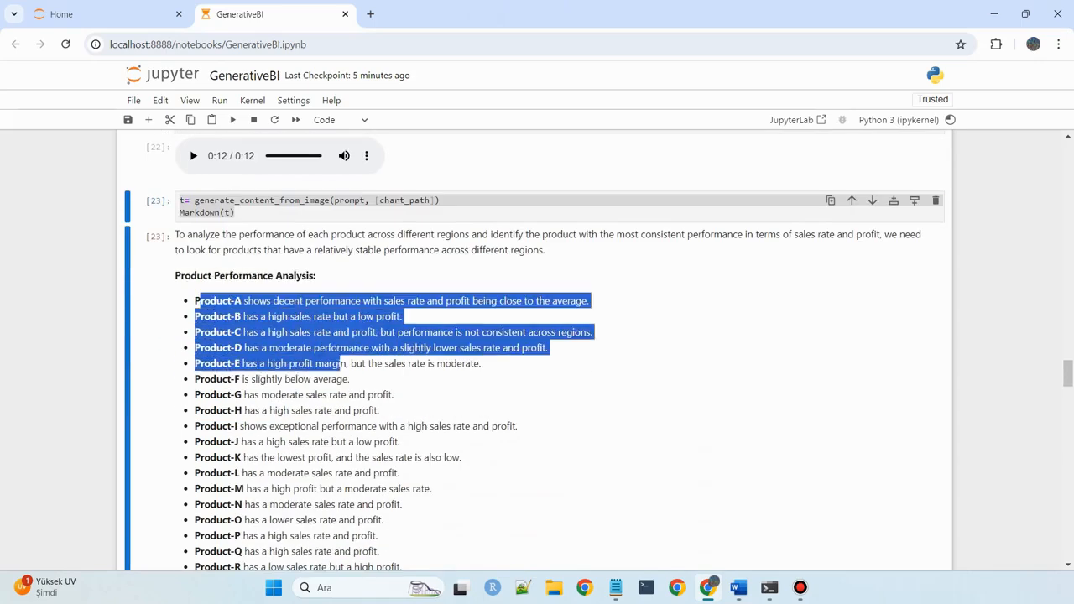
pyautogui.scroll(-3)
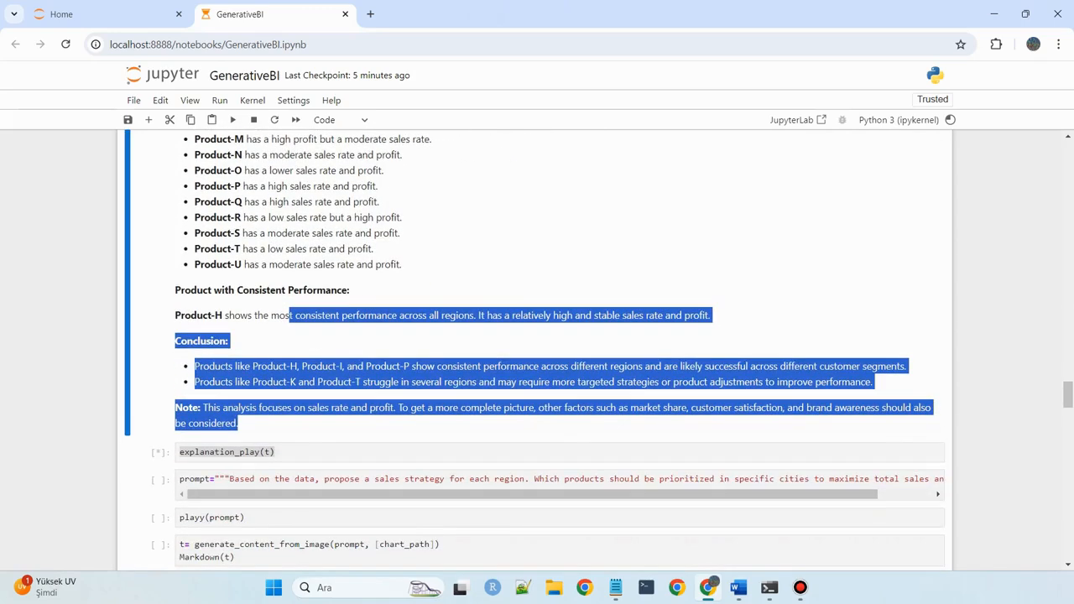
# Clear the highlight and scroll the notebook while the 2:53 product narration plays
pyautogui.click(232, 119)
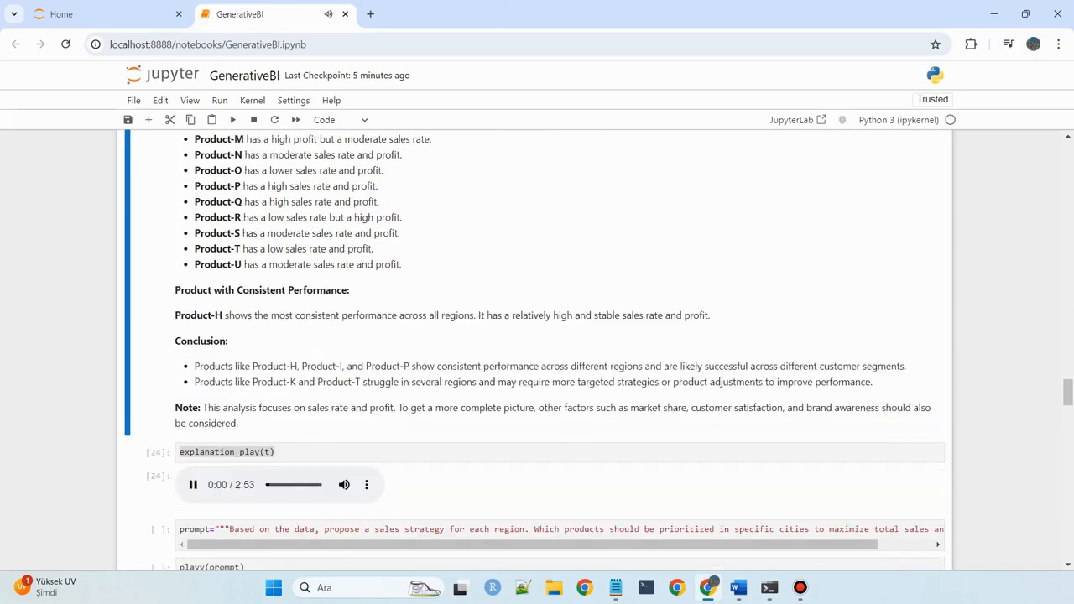
pyautogui.scroll(3)
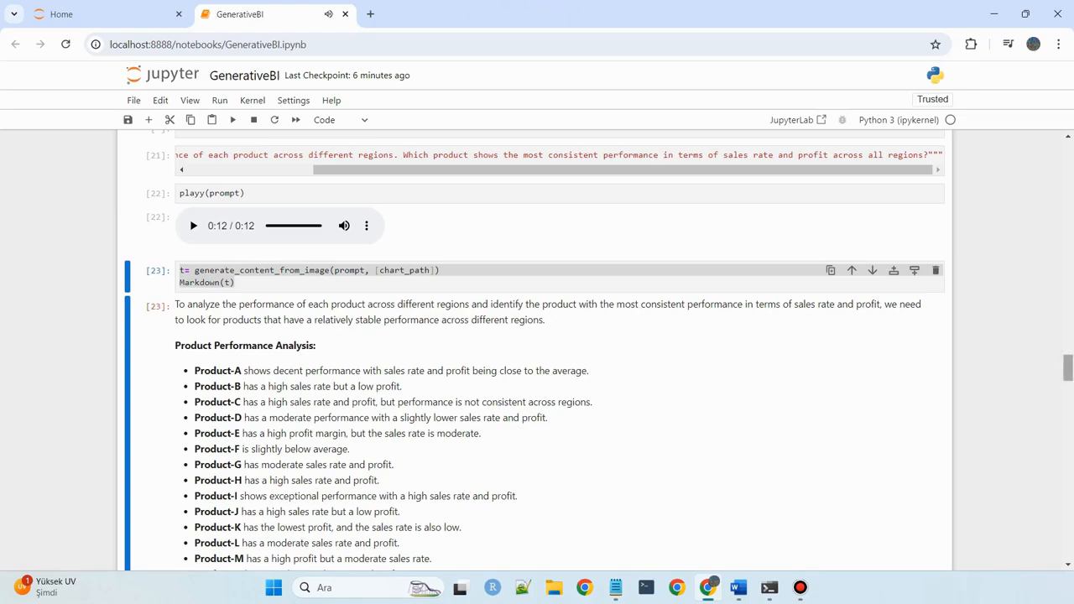
pyautogui.scroll(3)
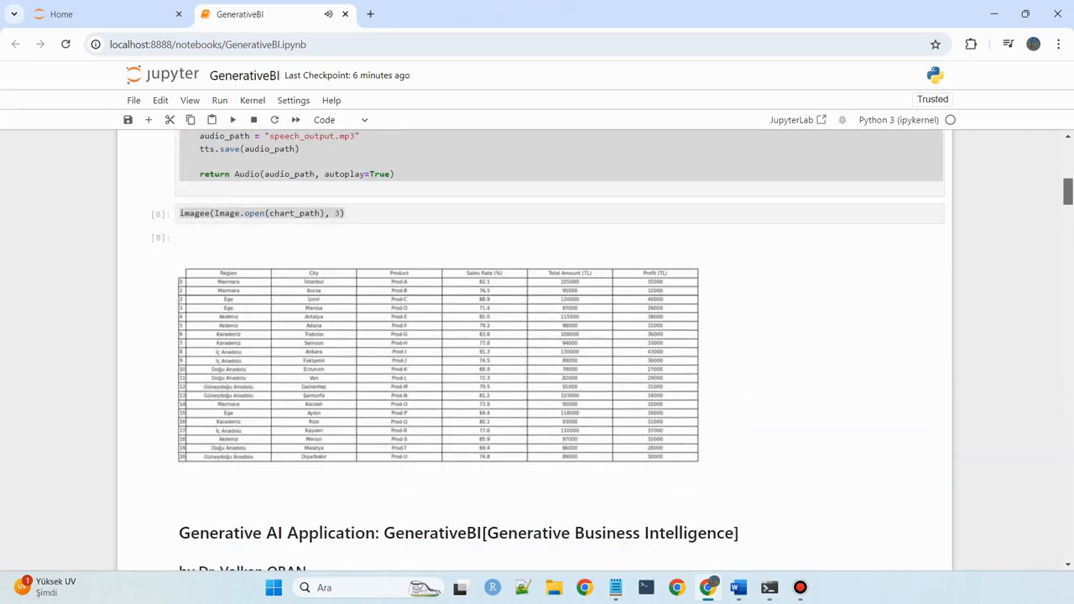
pyautogui.scroll(-3)
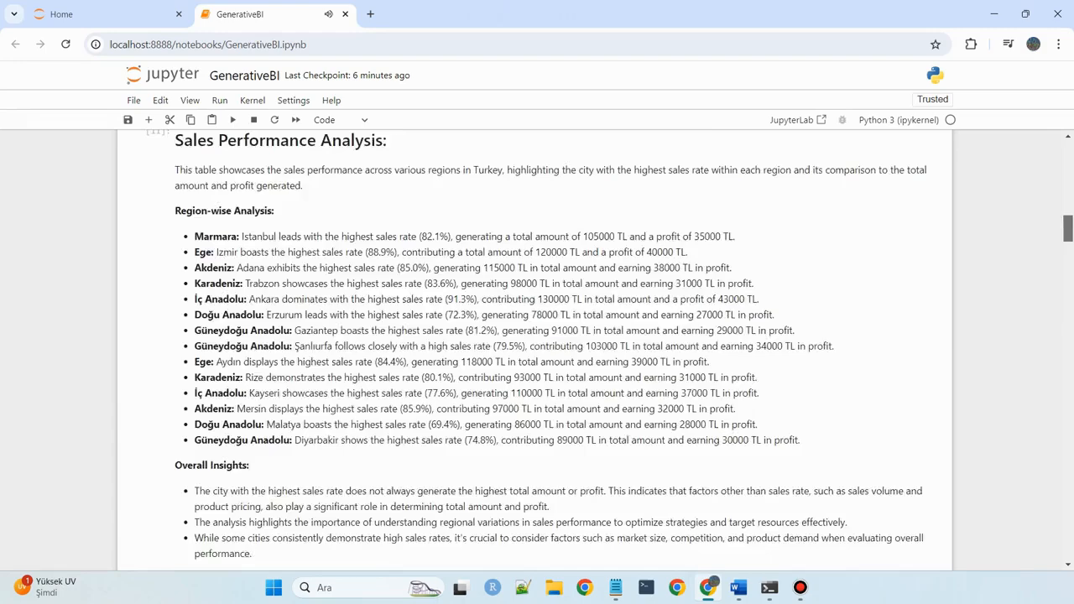
pyautogui.scroll(-3)
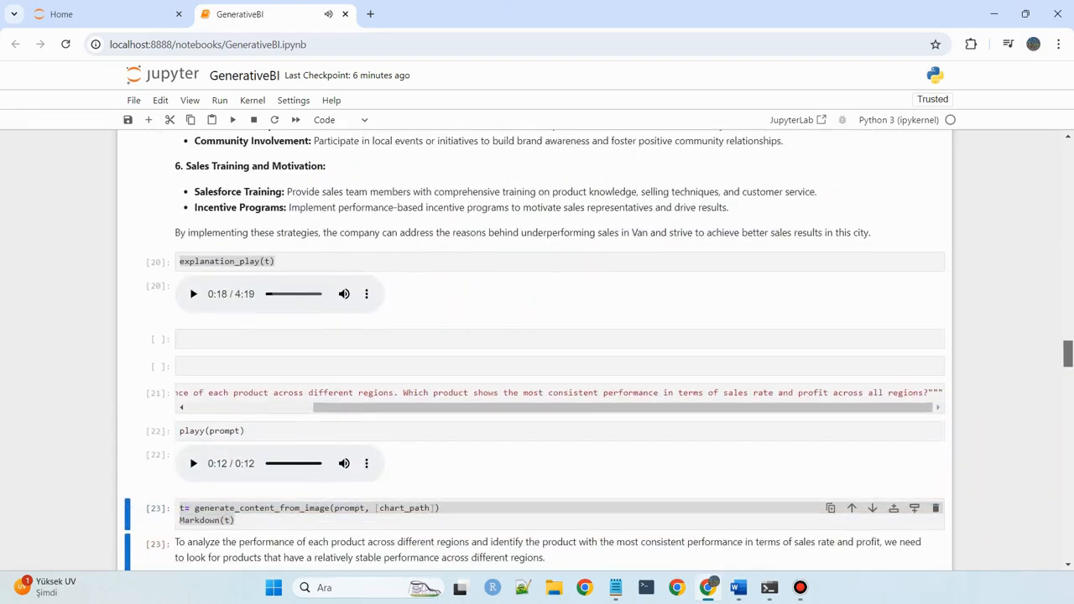
pyautogui.scroll(-3)
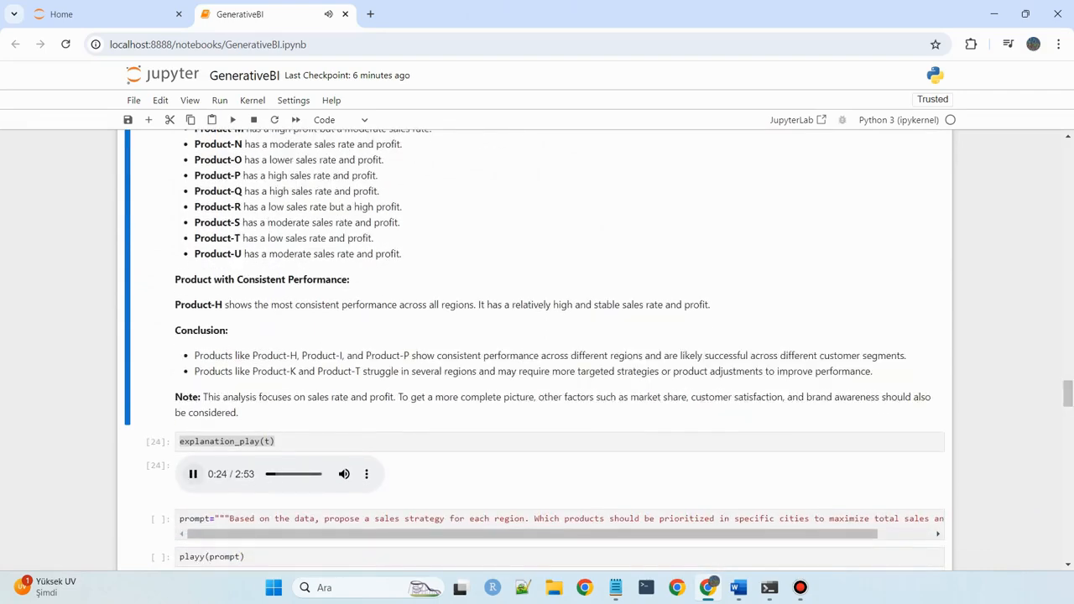
# Stop the product narration and run the regional sales strategy prompt through to its output
pyautogui.click(192, 474)
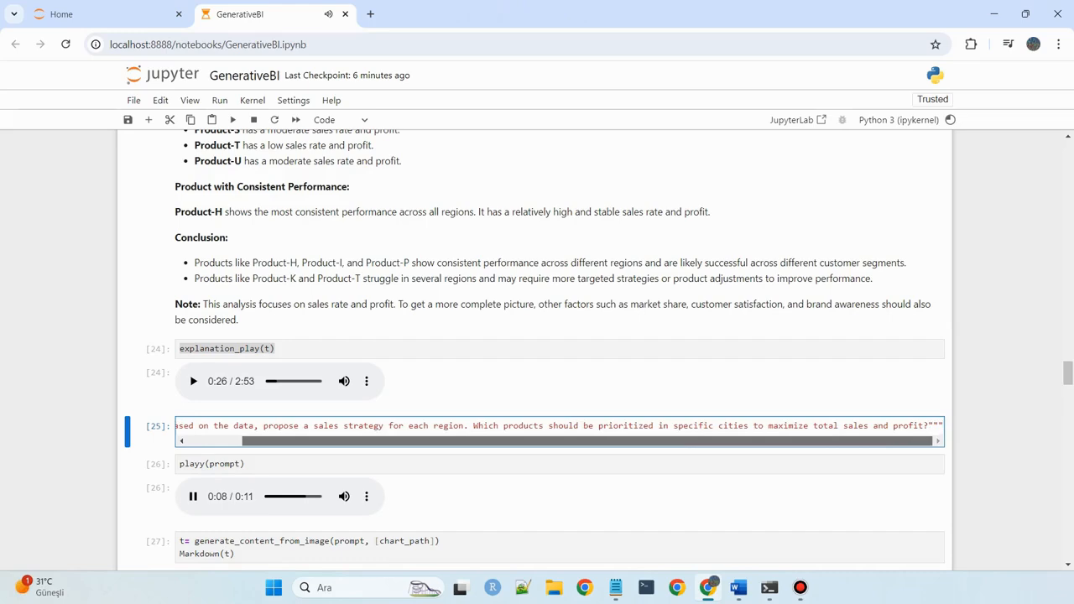
pyautogui.scroll(-3)
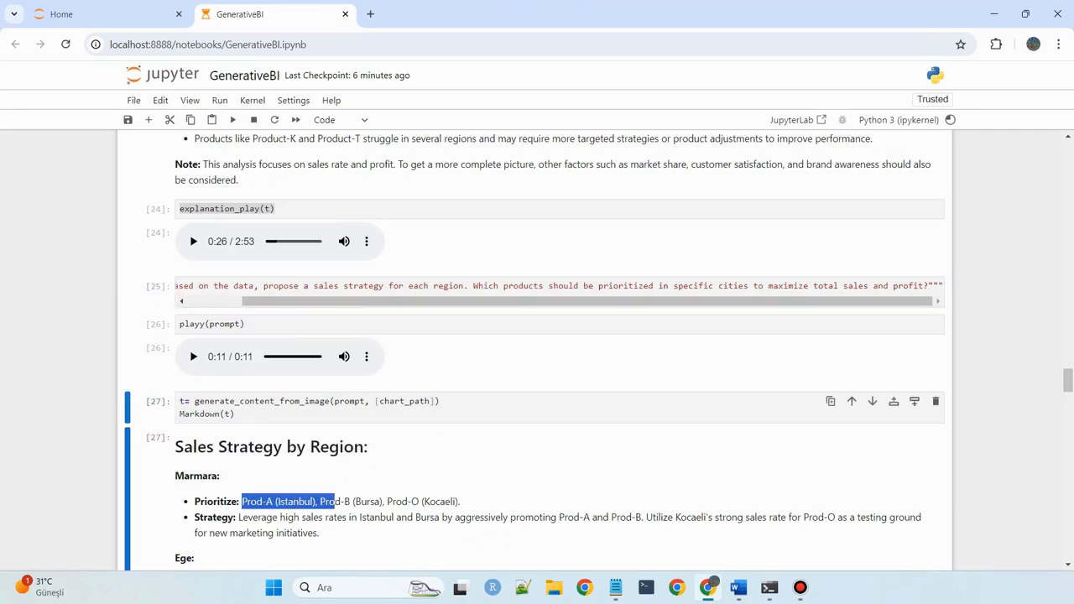
pyautogui.scroll(-3)
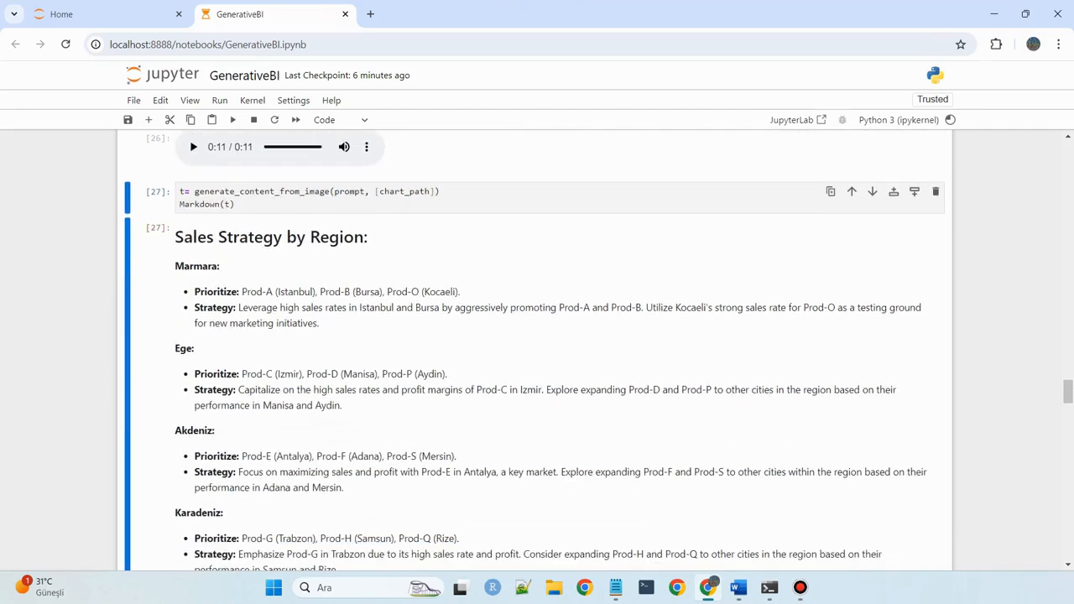
pyautogui.scroll(-3)
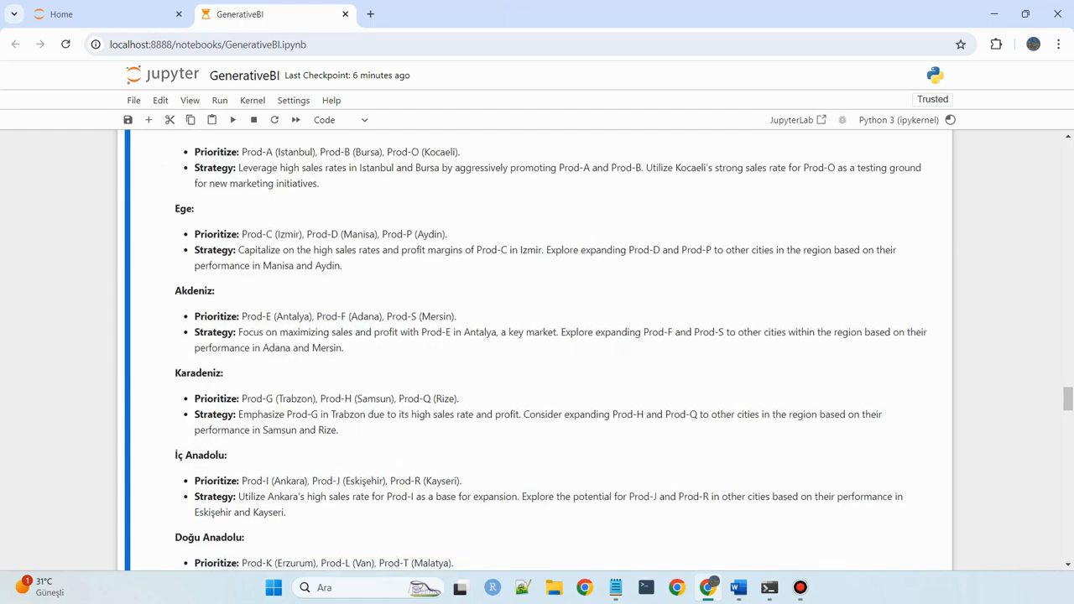
pyautogui.scroll(-3)
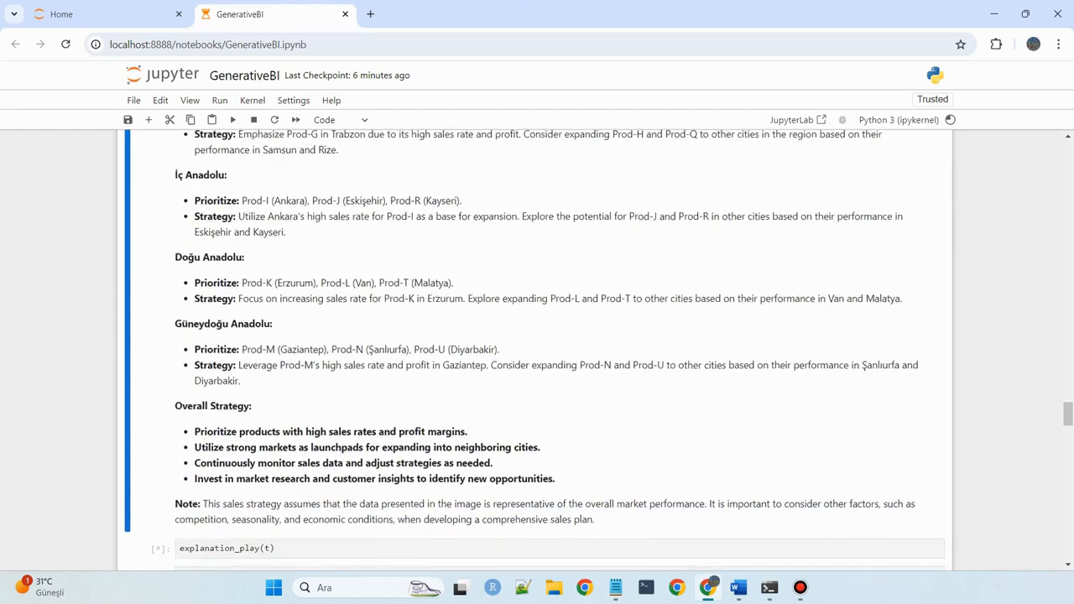
pyautogui.scroll(-3)
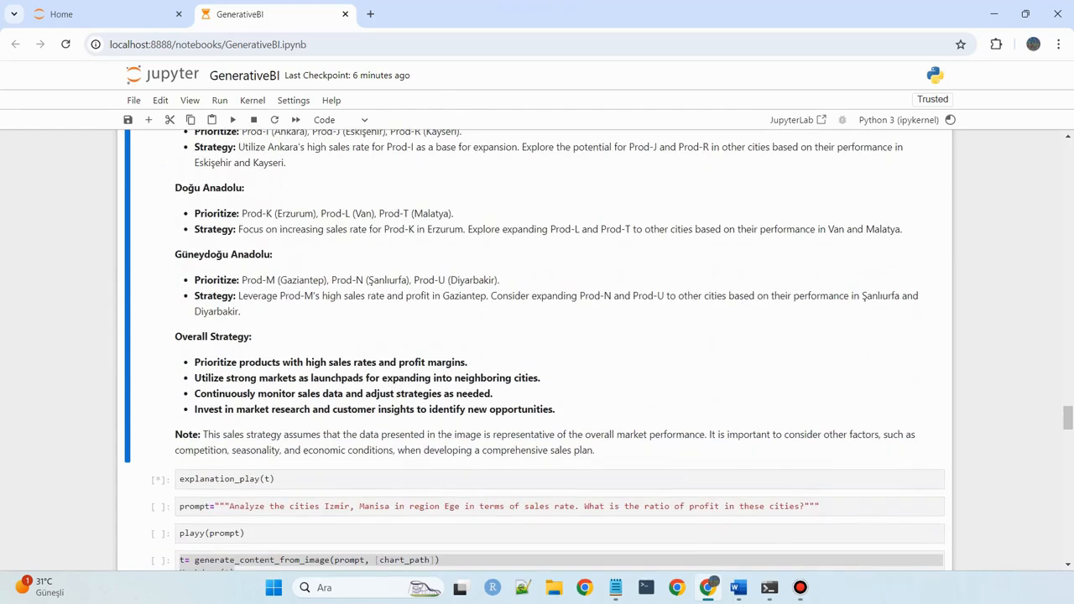
pyautogui.scroll(3)
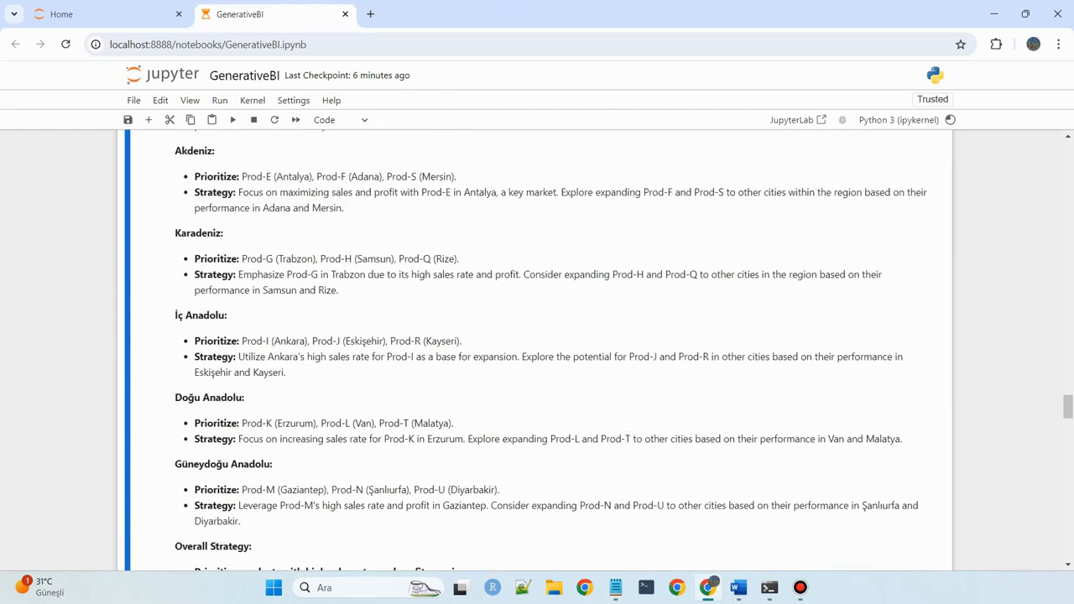
pyautogui.scroll(-3)
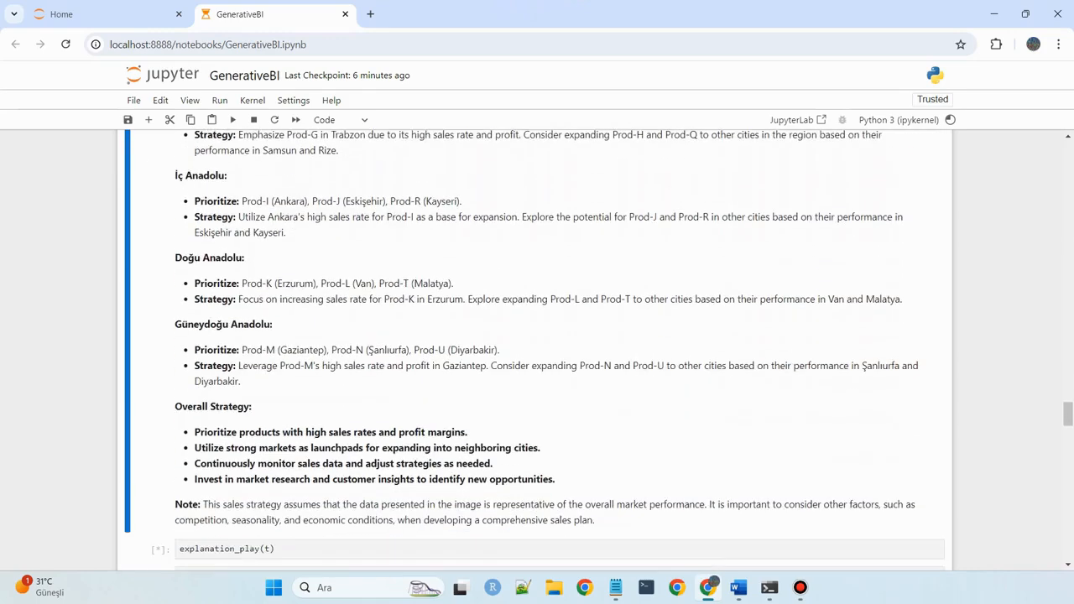
pyautogui.scroll(-3)
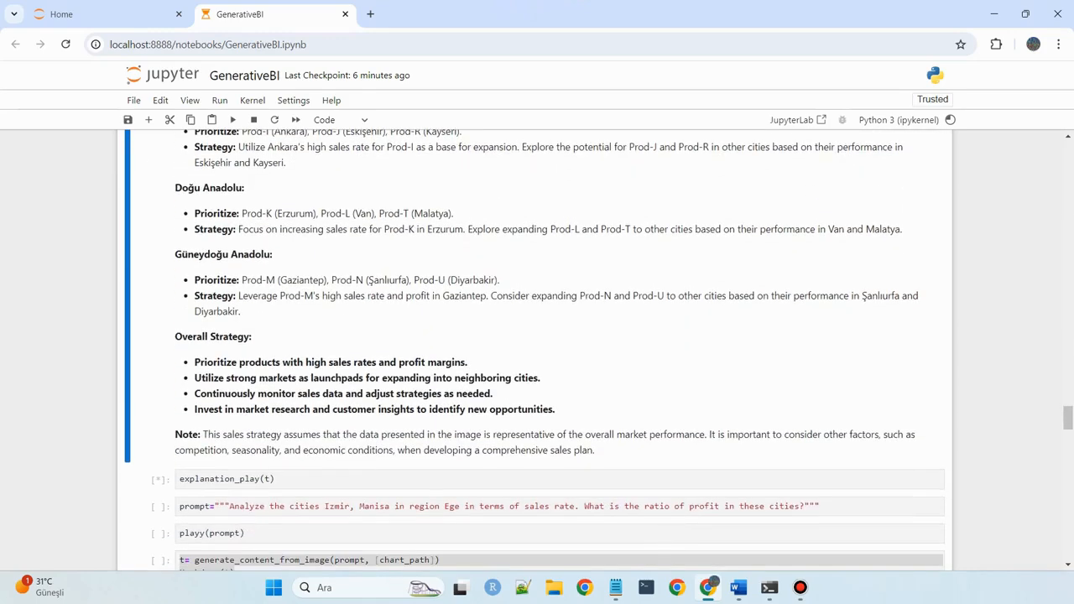
# Run the Izmir versus Manisa prompt and play its 0:30 narration on the 1.38 ratio
pyautogui.click(504, 506)
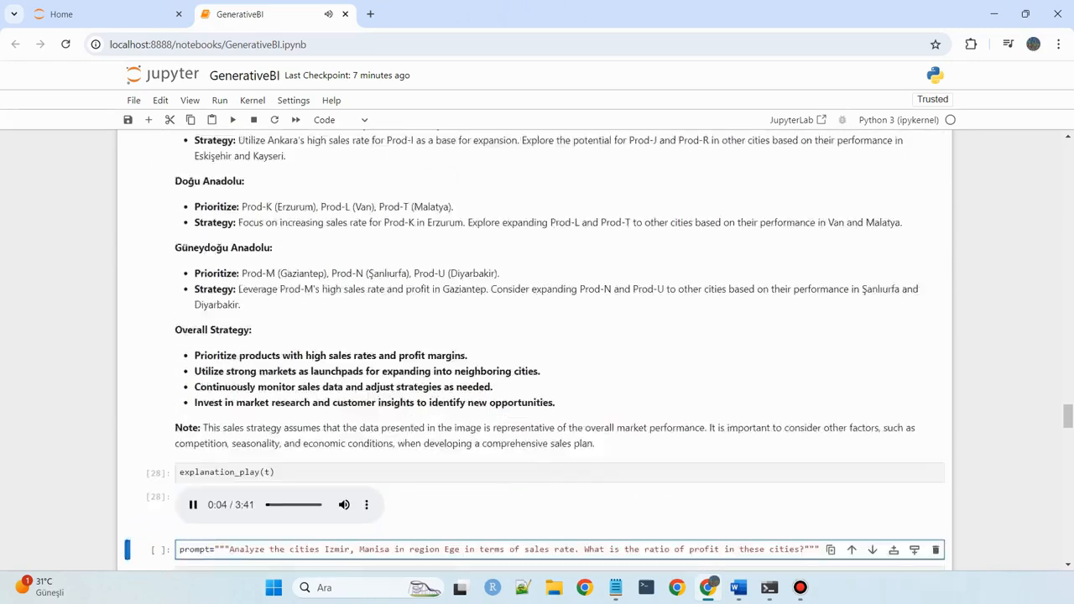
pyautogui.scroll(-3)
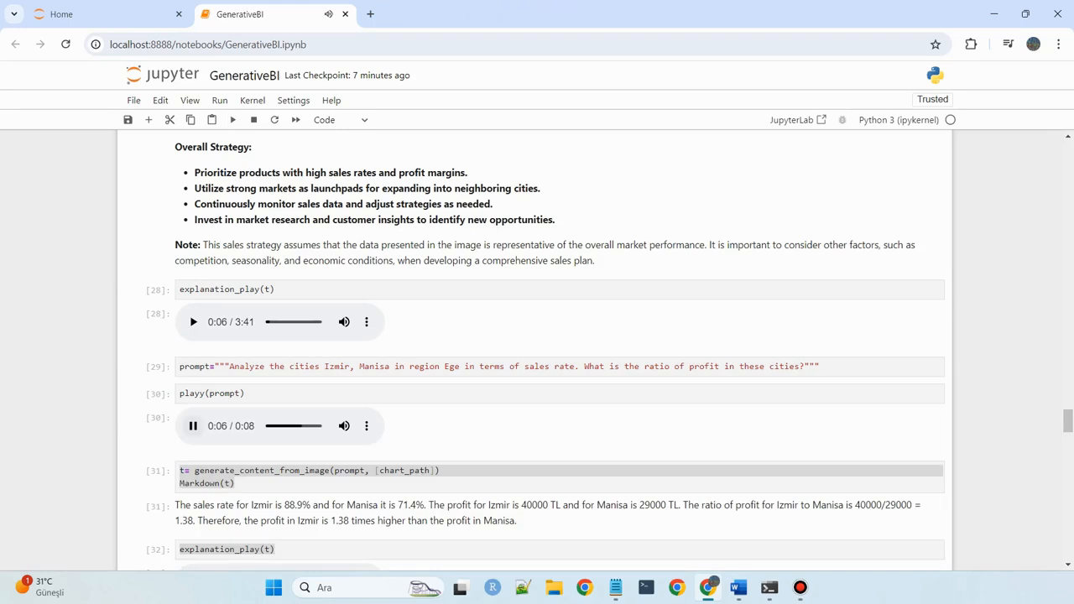
pyautogui.scroll(-3)
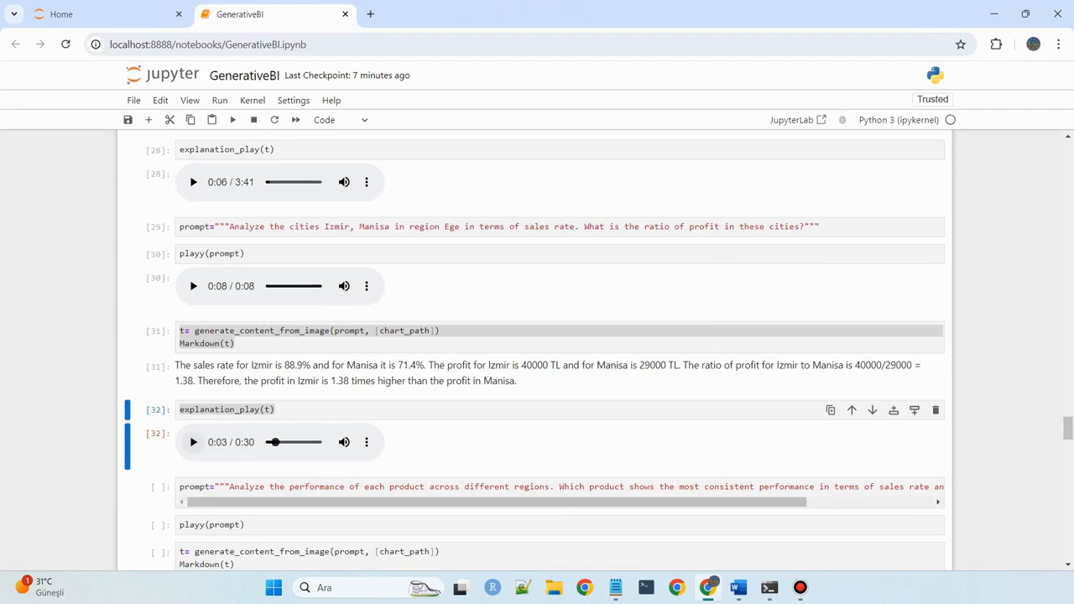
pyautogui.click(193, 442)
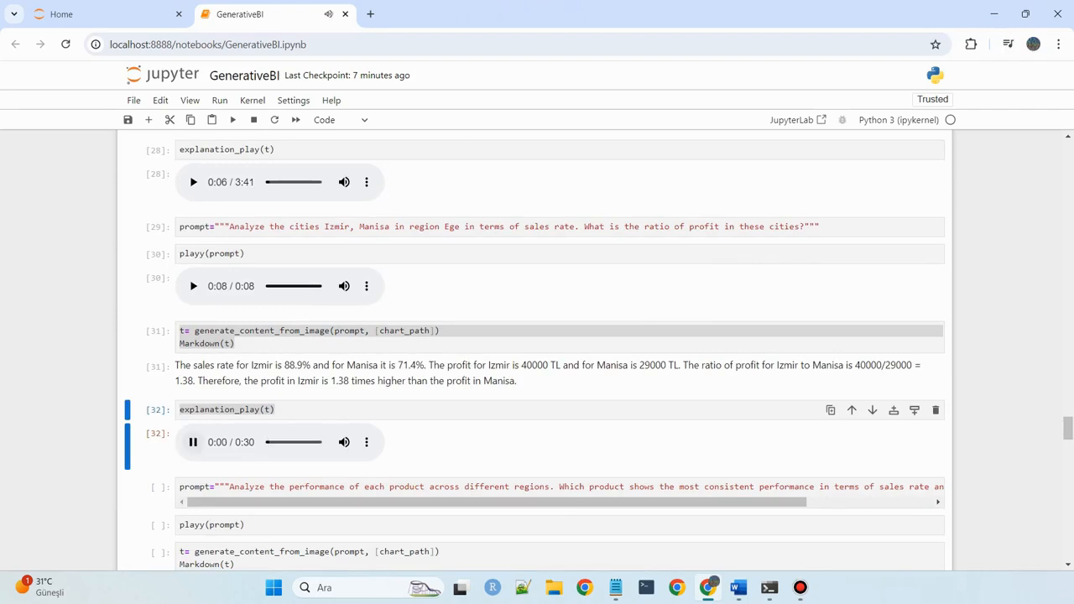